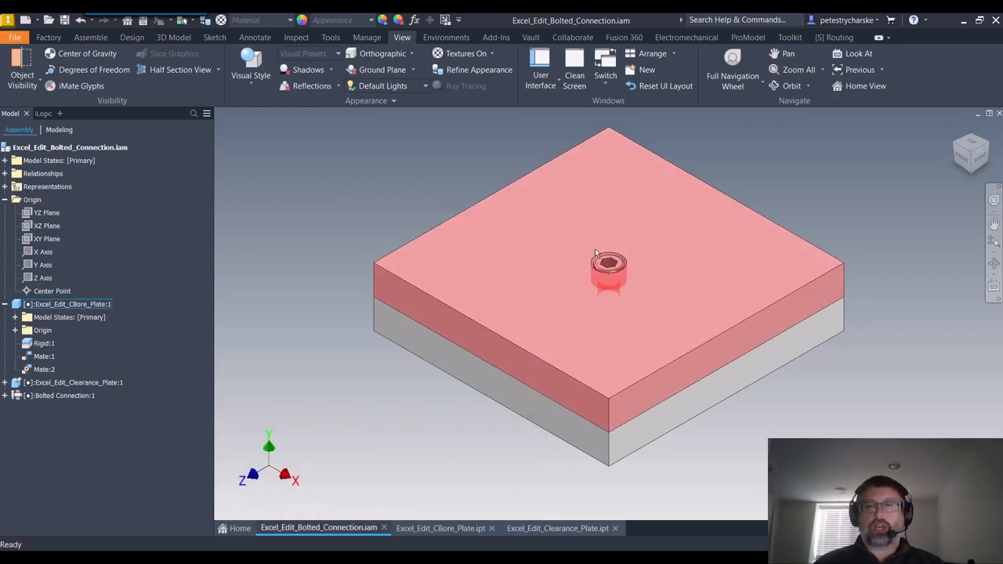
Select the bolted connection and cut the assembly into a half section along the XY Plane.
click(64, 395)
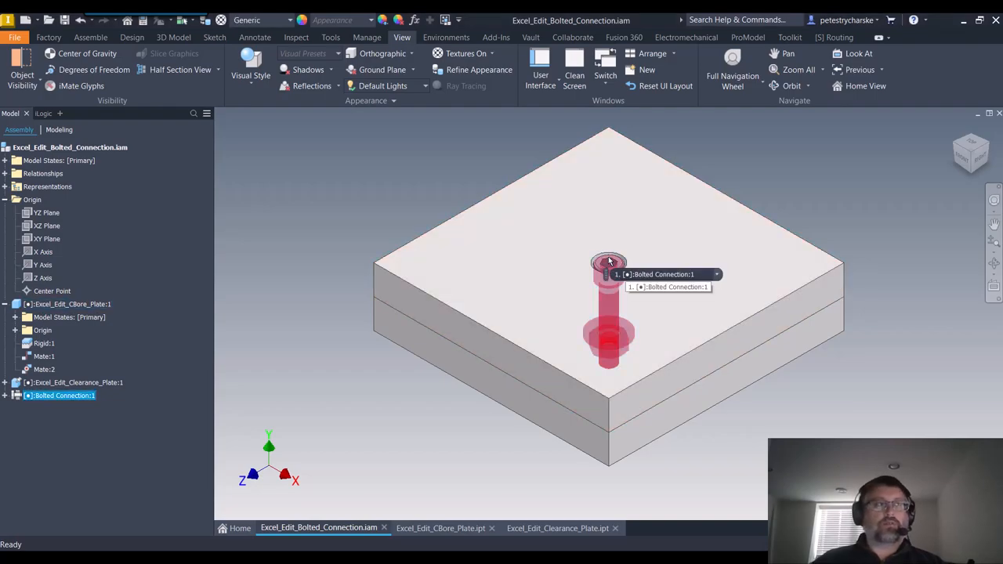
mouse_move(625, 257)
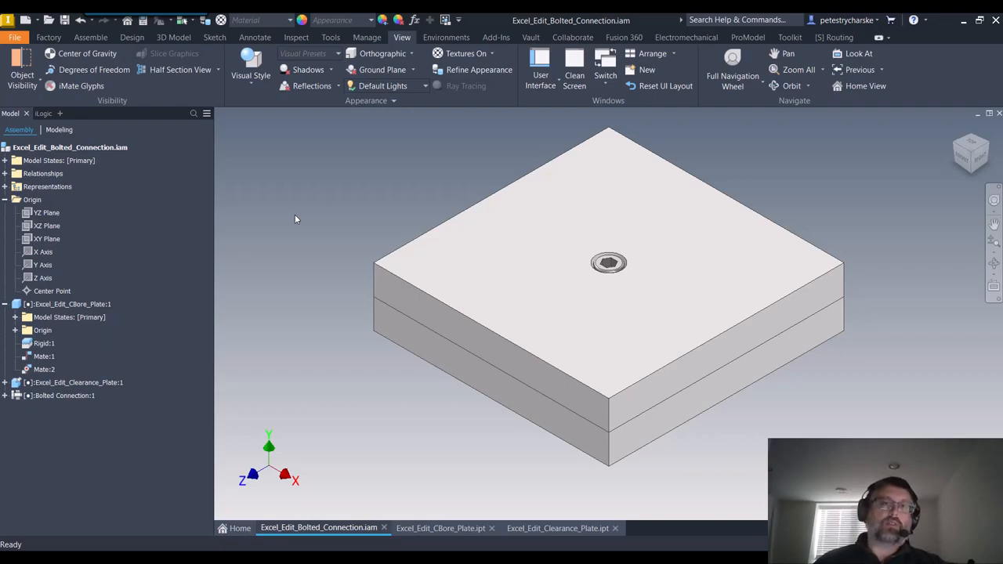
mouse_move(170, 114)
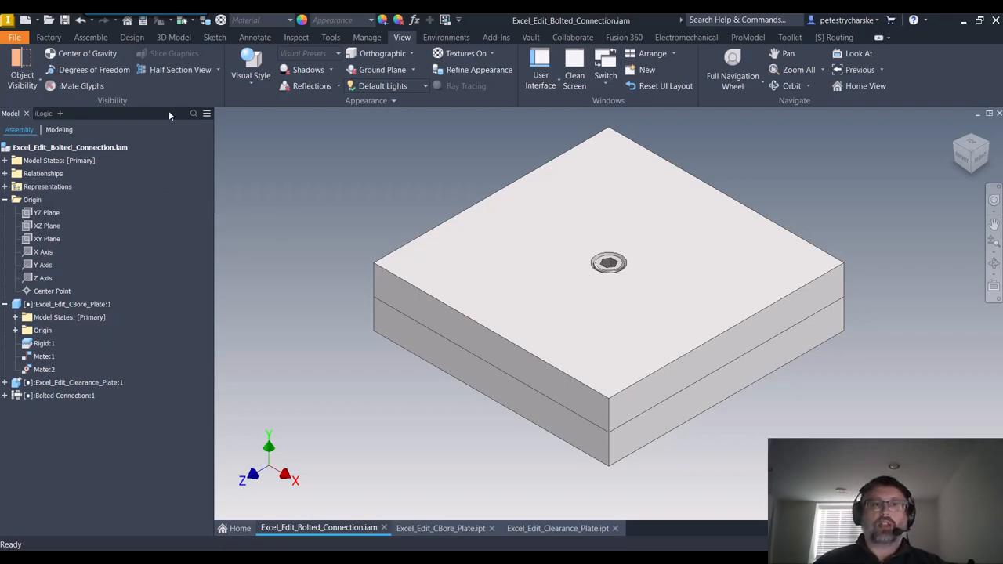
click(179, 69)
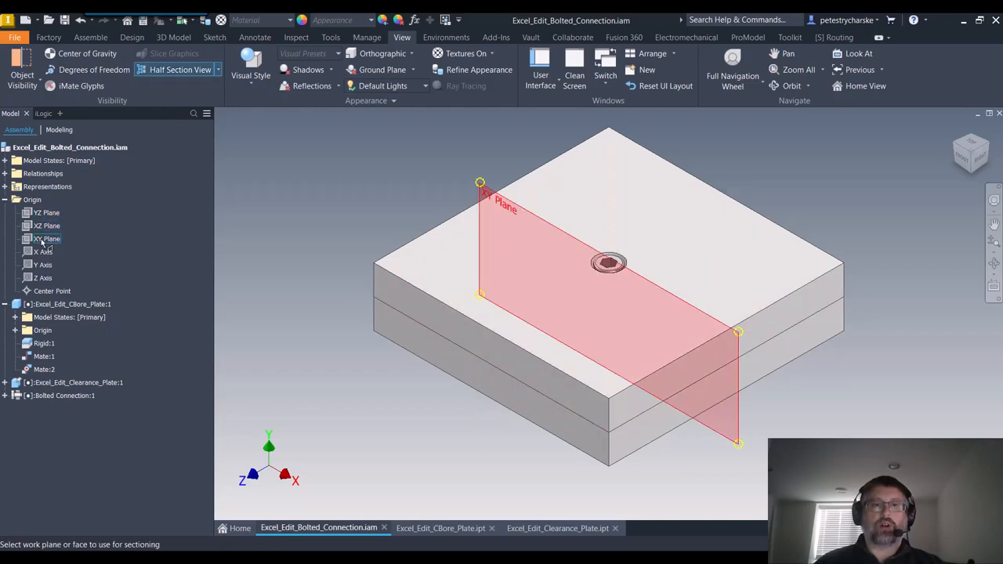
click(47, 238)
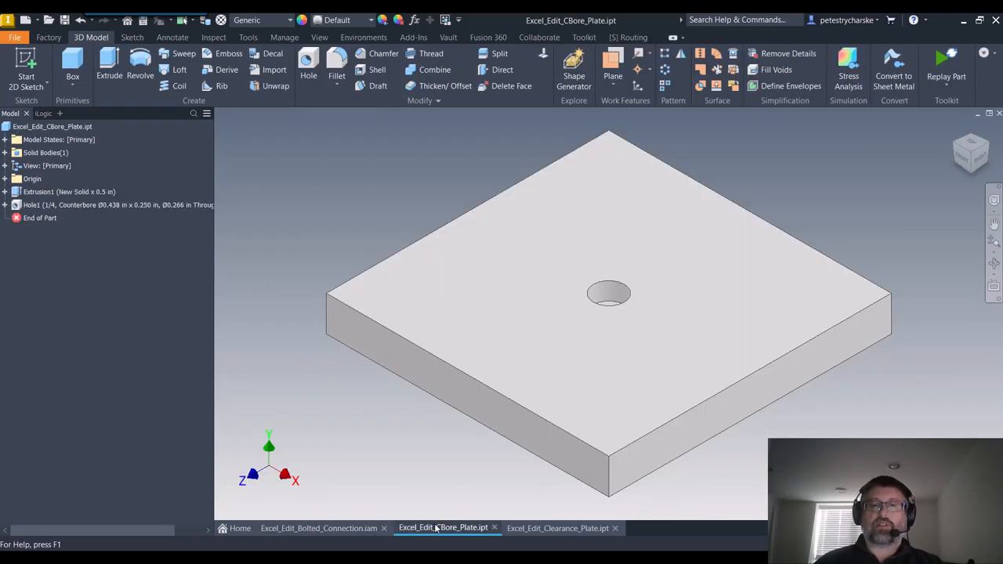
Return to the CBore Plate and show Hole1's 2.000 placement dimensions from each edge.
click(560, 527)
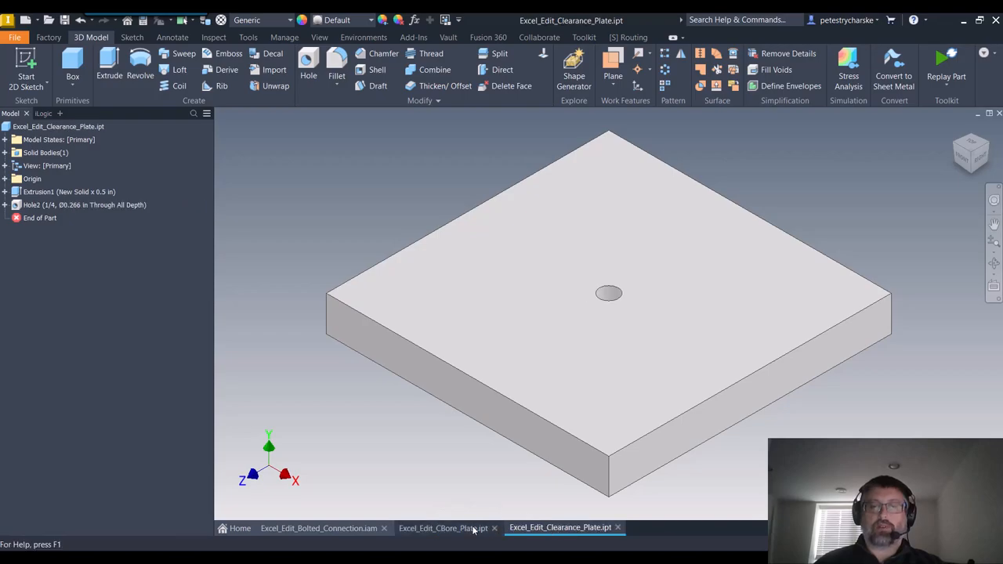
click(443, 527)
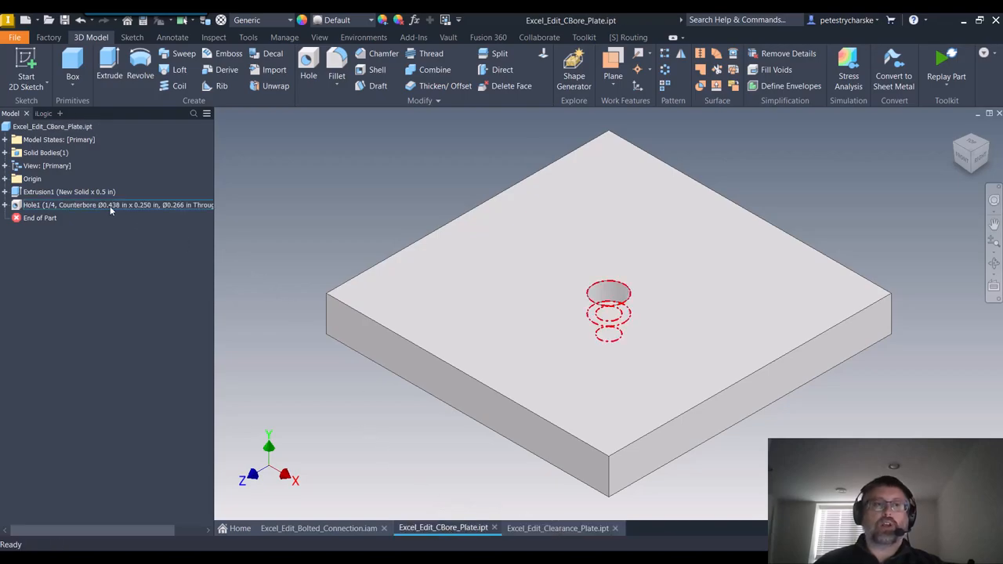
right_click(110, 204)
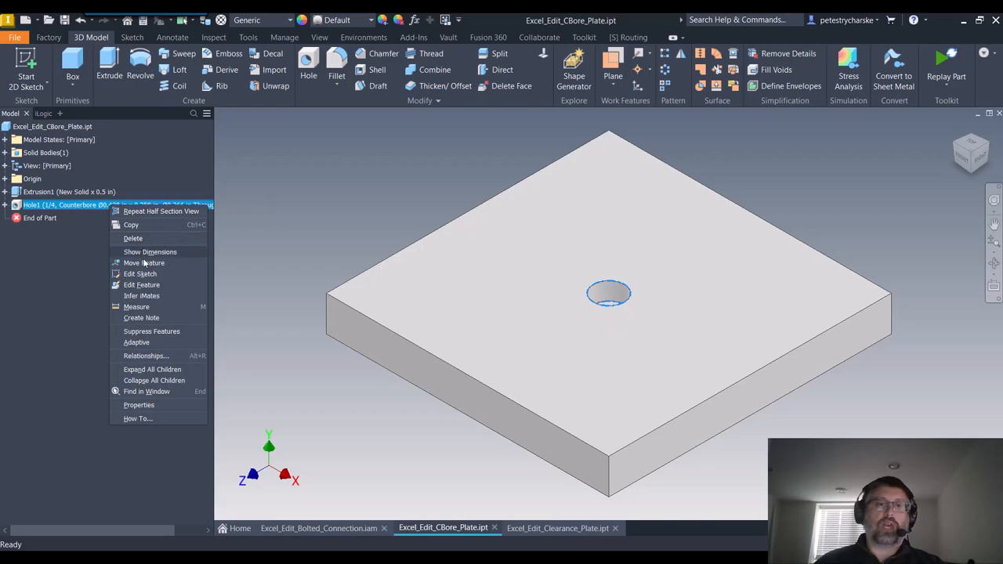
click(150, 252)
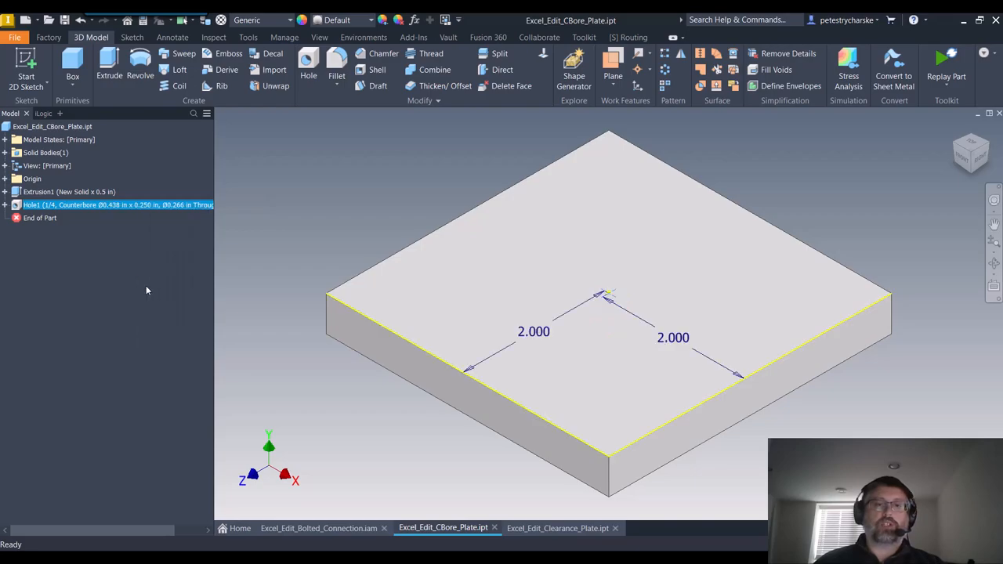
Review Hole1's counterbore properties and cancel without changing anything.
double_click(102, 205)
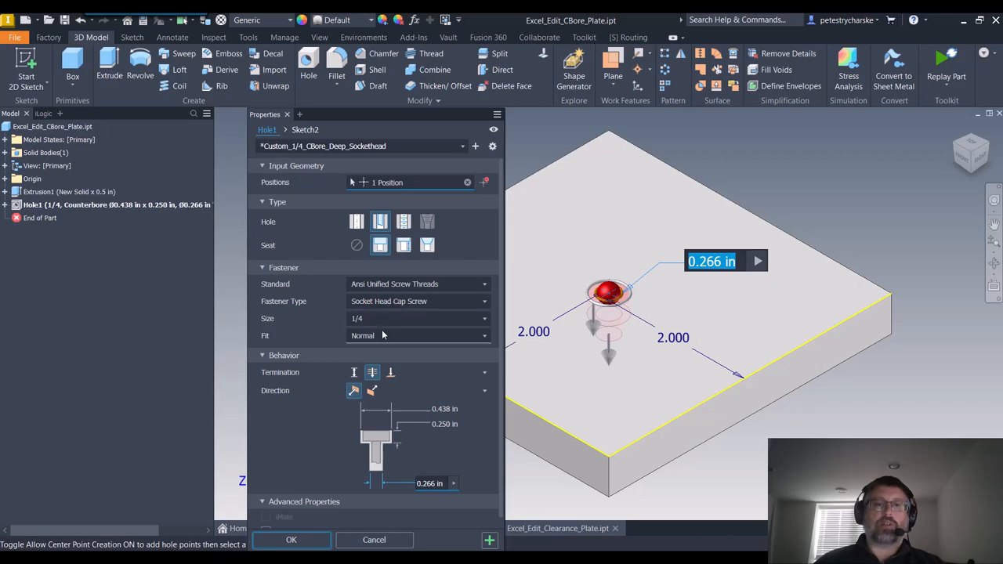
mouse_move(384, 318)
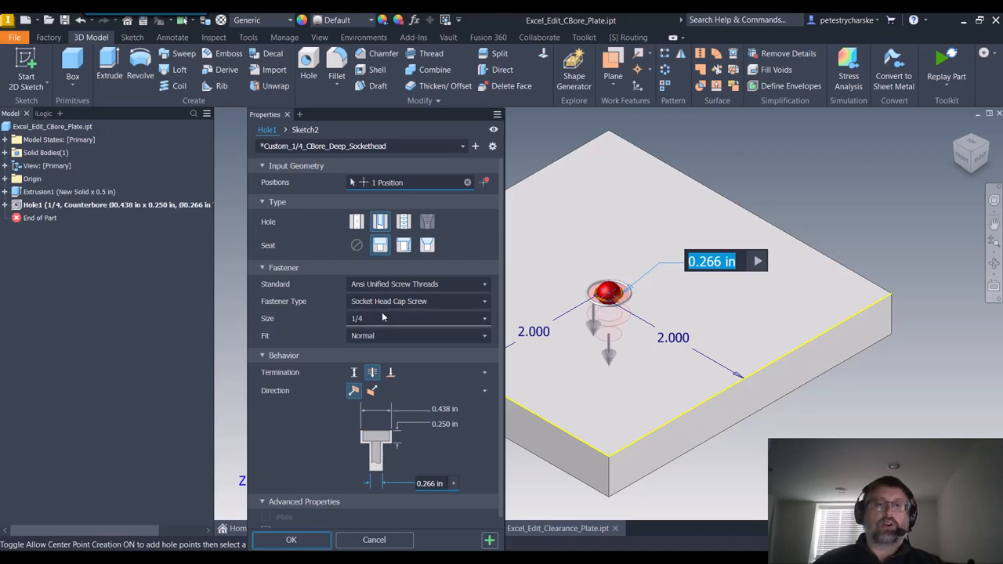
mouse_move(372, 319)
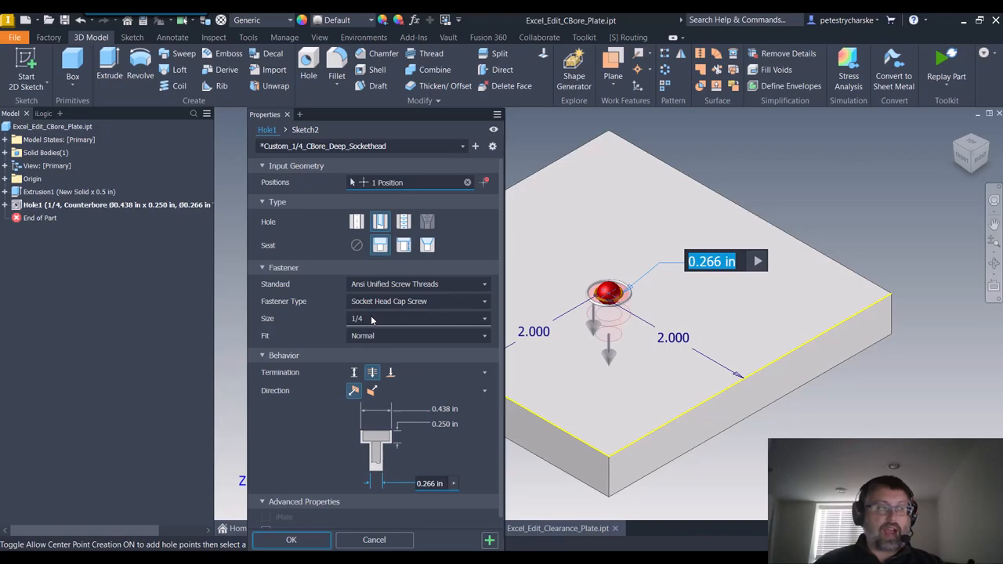
mouse_move(427, 395)
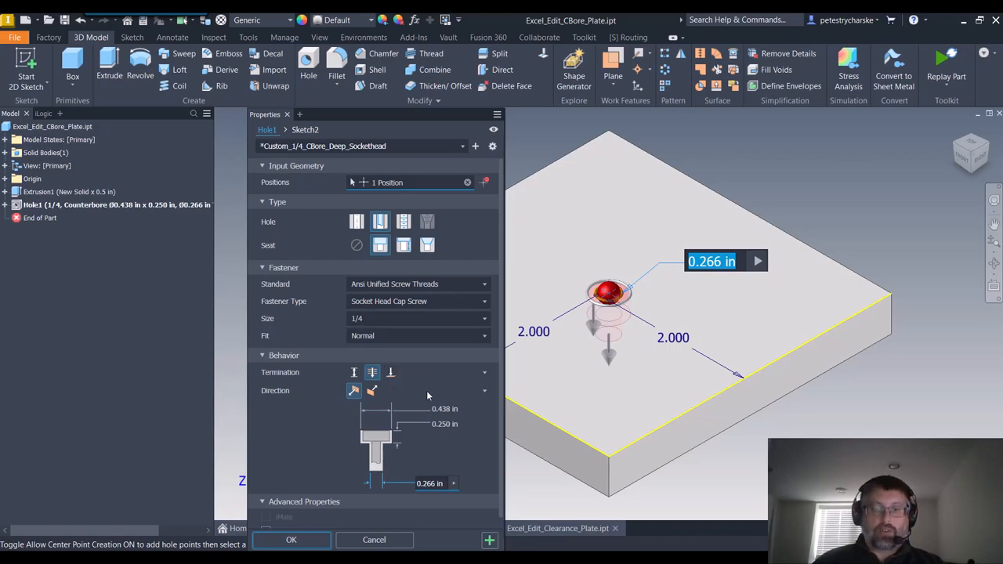
mouse_move(403, 264)
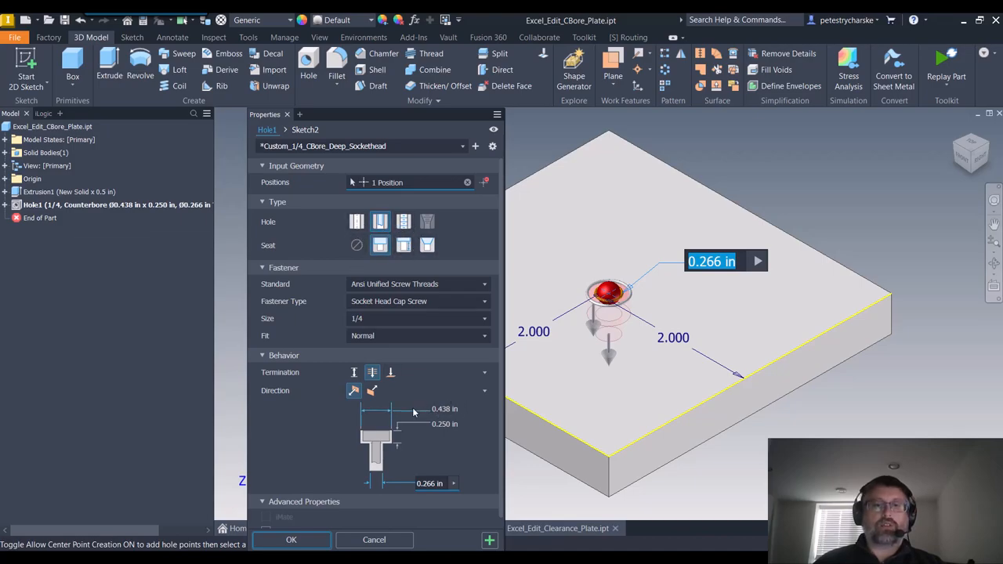
mouse_move(487, 430)
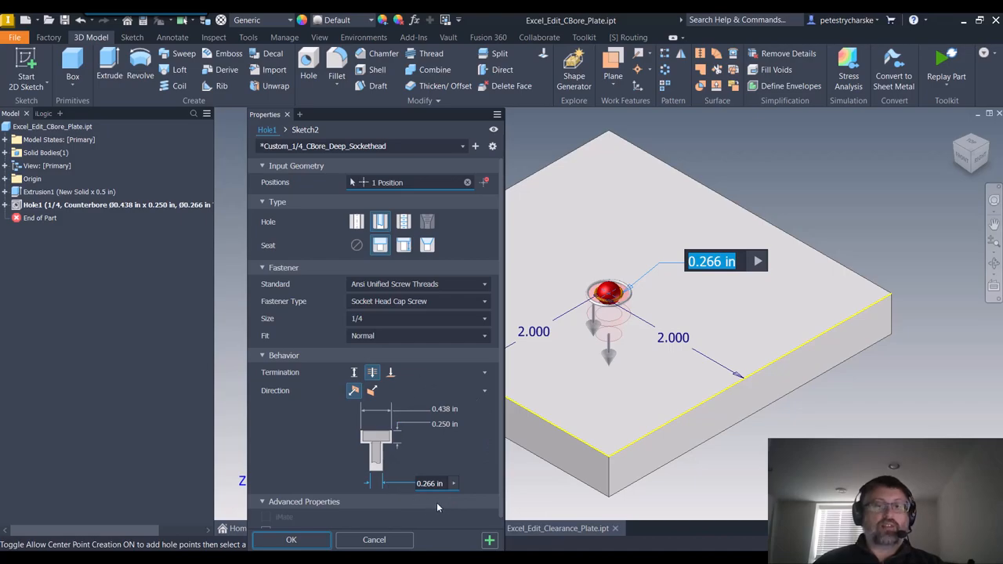
mouse_move(468, 510)
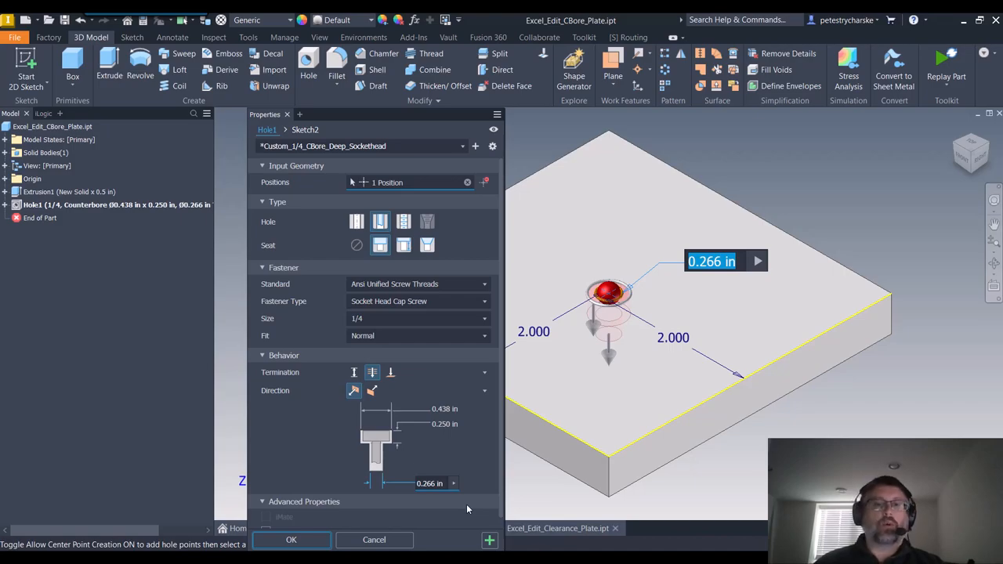
mouse_move(456, 455)
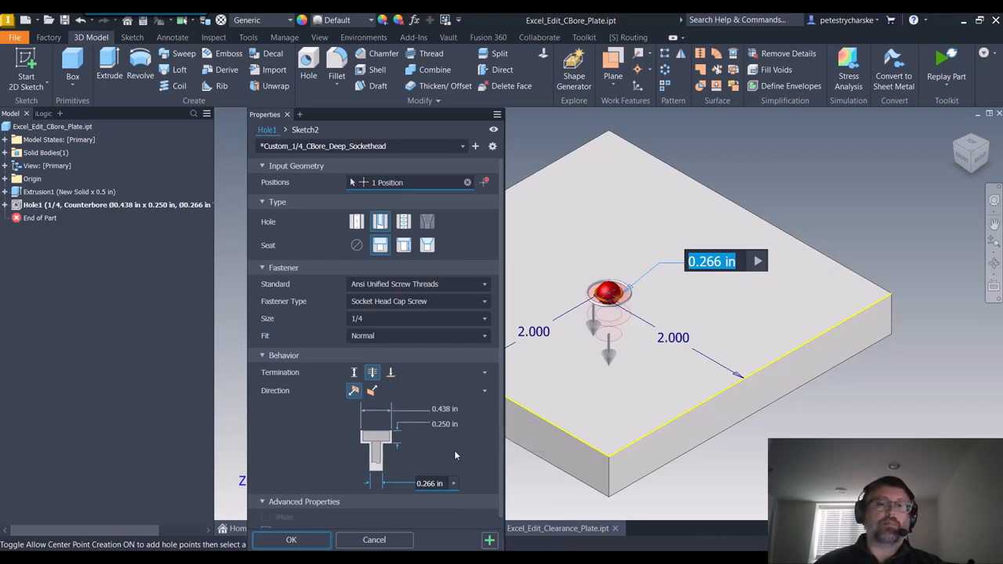
mouse_move(430, 483)
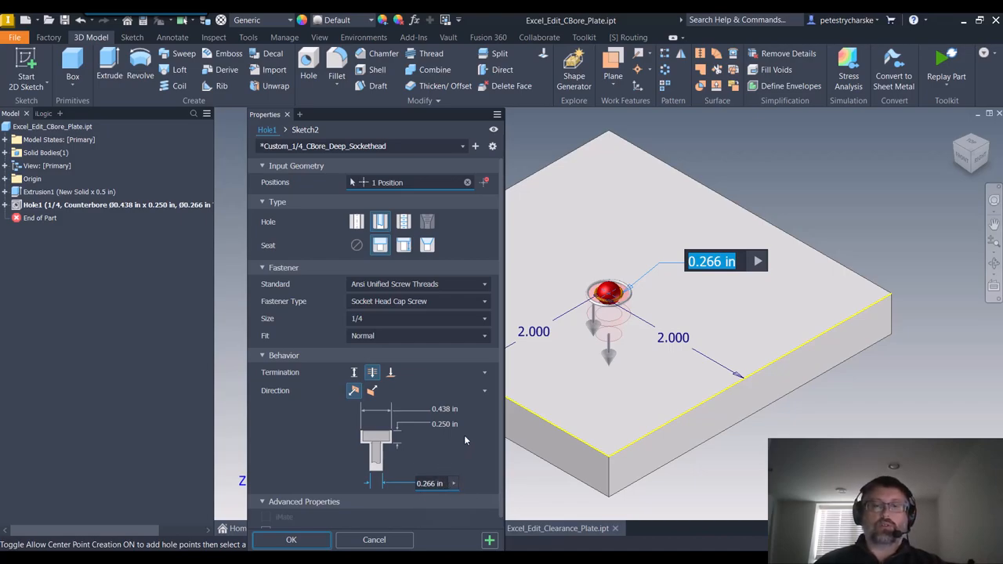
mouse_move(406, 515)
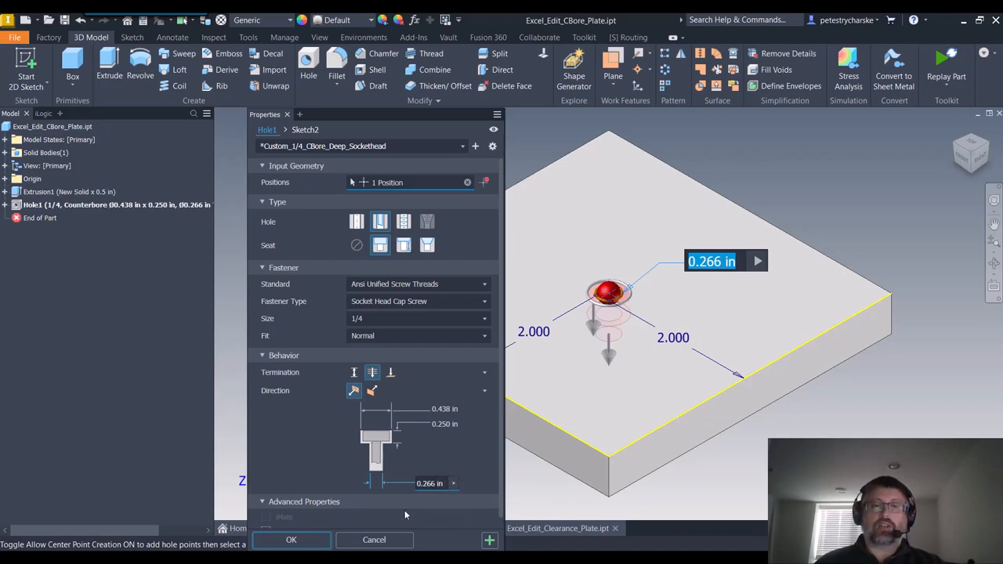
click(291, 539)
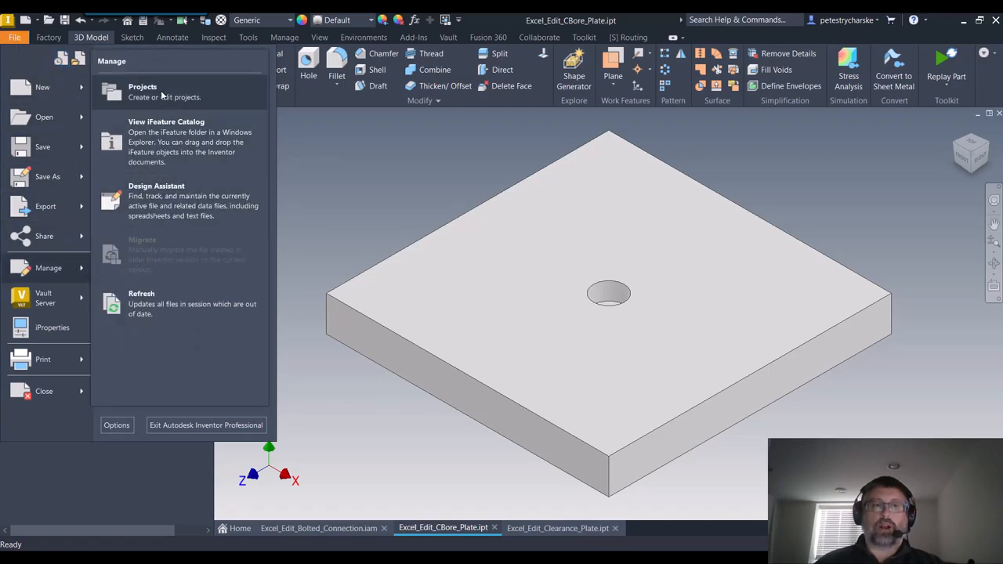
Check the project's Design Data folder path under Folder Options, then close Projects.
click(143, 86)
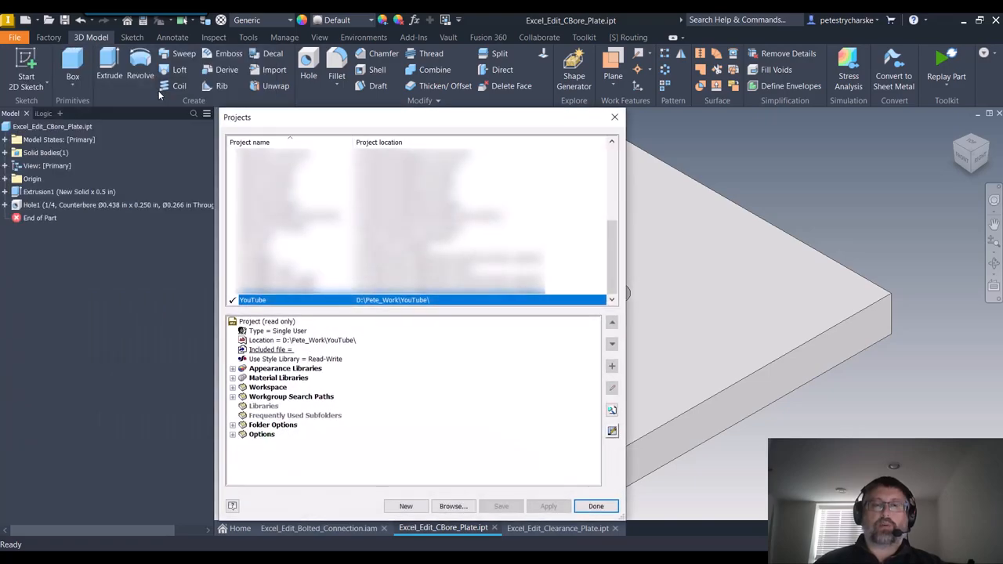
mouse_move(243, 406)
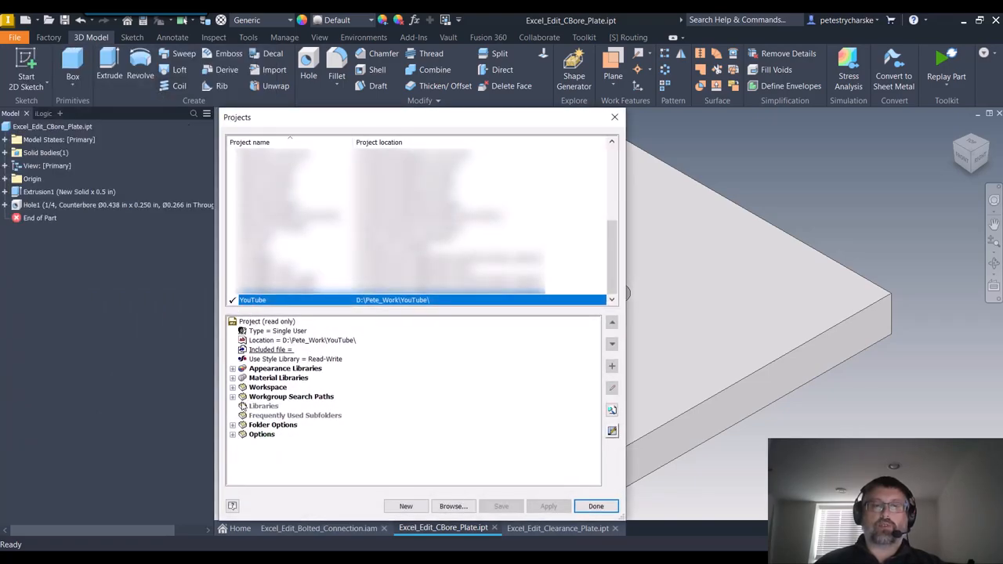
click(233, 424)
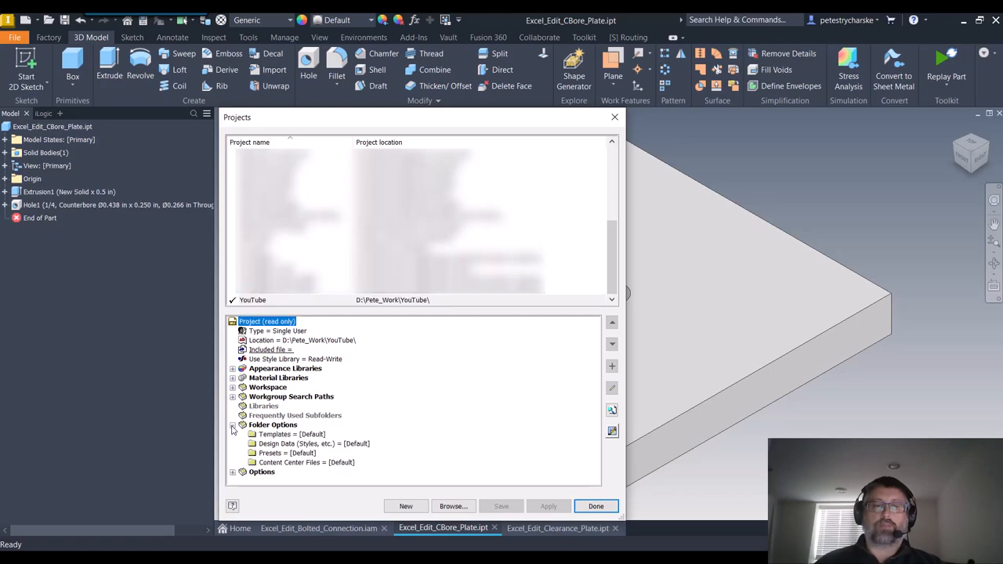
mouse_move(293, 444)
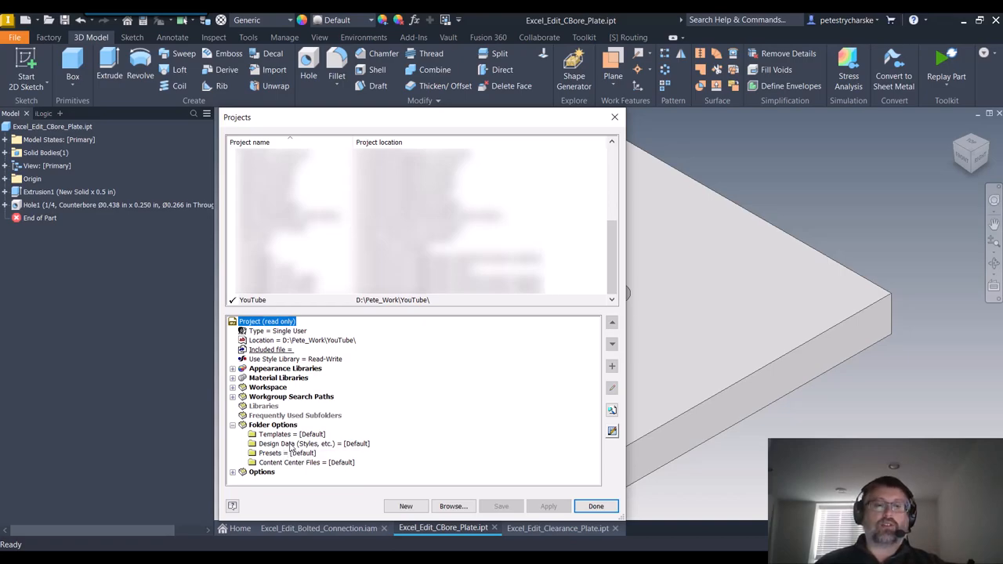
click(313, 444)
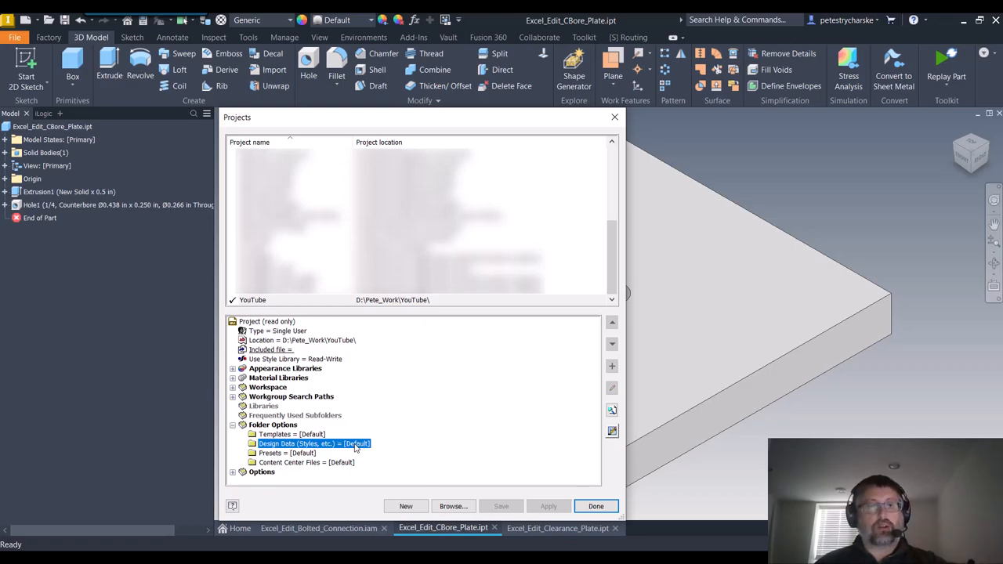
mouse_move(313, 444)
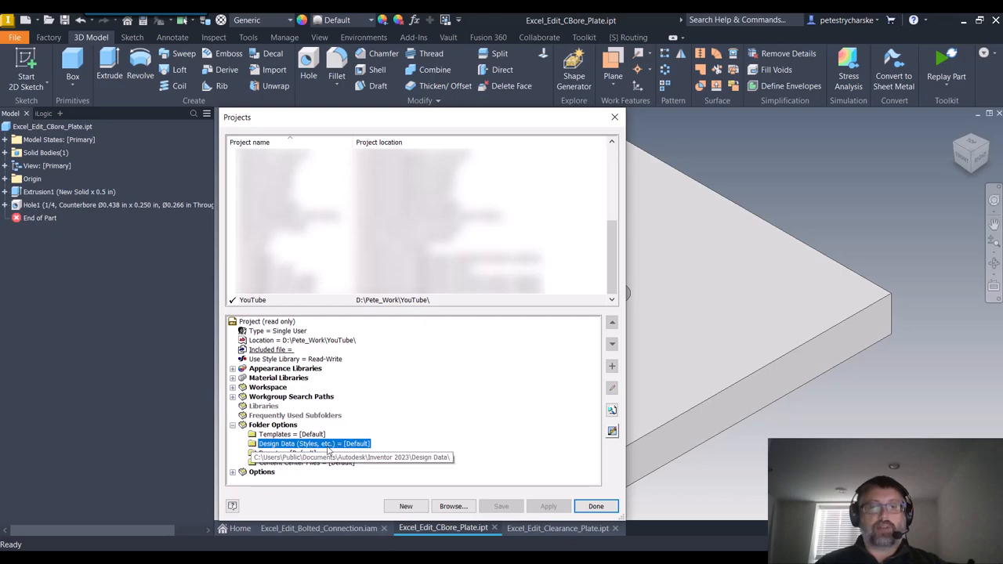
mouse_move(366, 446)
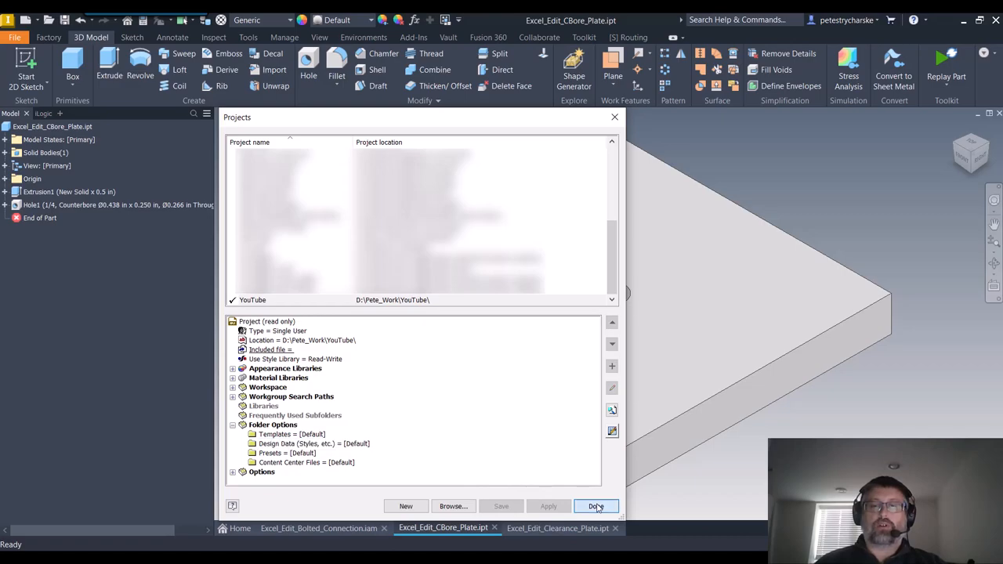
click(595, 506)
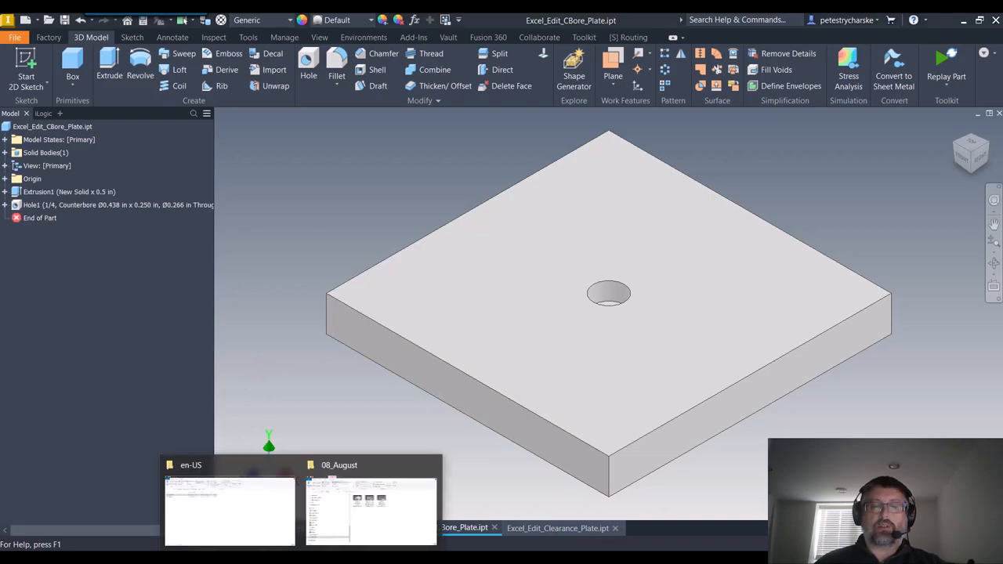
Duplicate clearance.xls inside the Design Data XLS en-US folder.
click(229, 511)
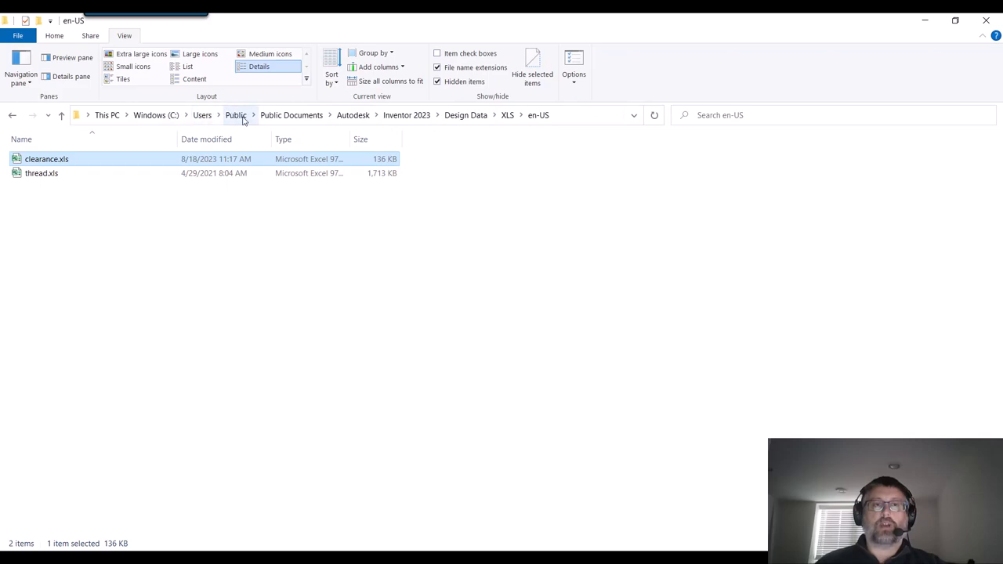
mouse_move(352, 115)
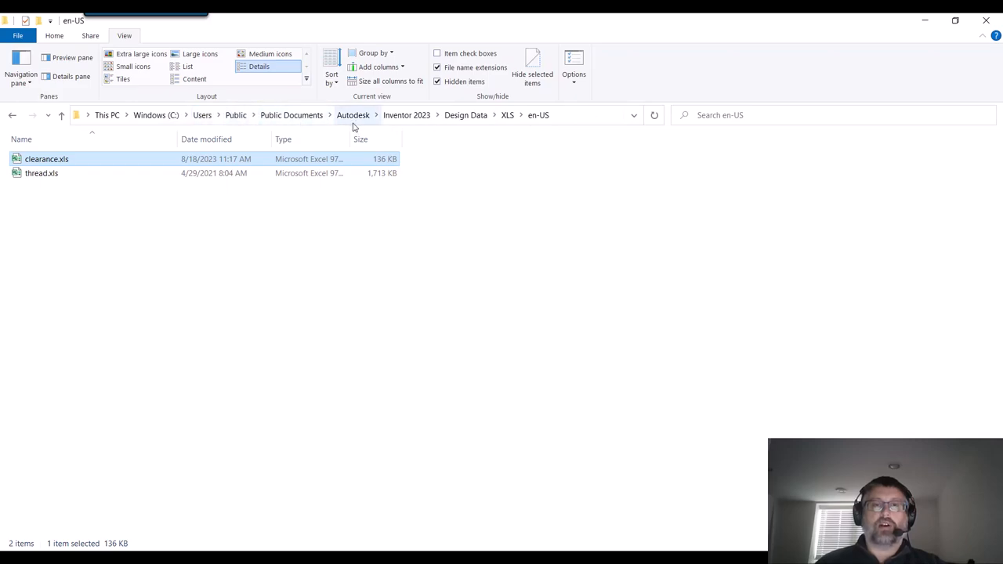
mouse_move(407, 115)
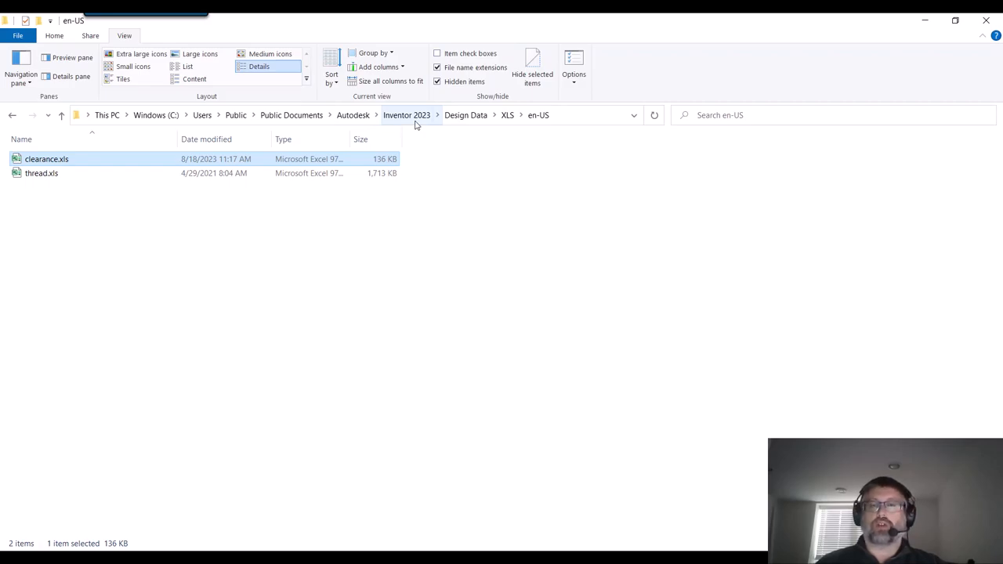
mouse_move(507, 115)
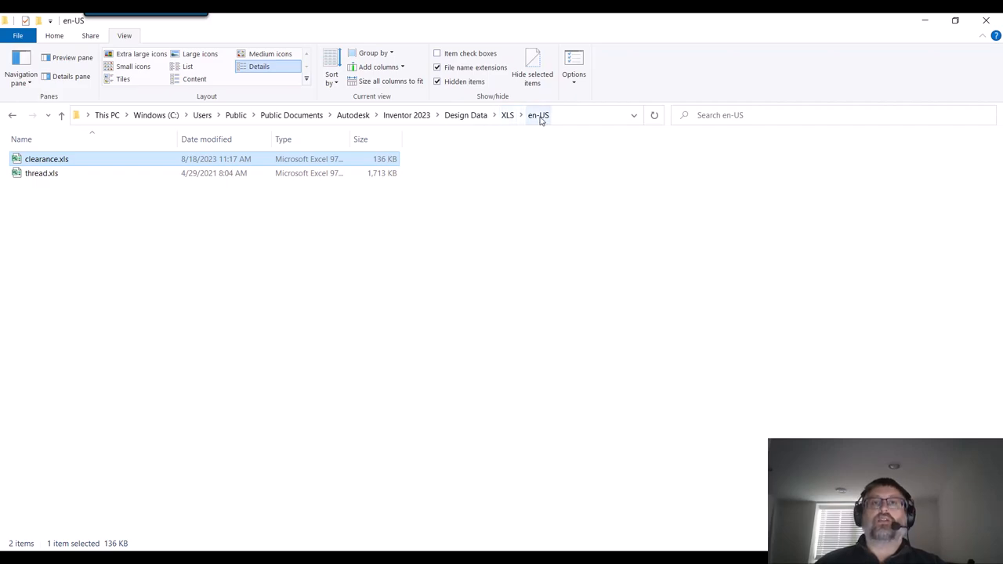
mouse_move(568, 116)
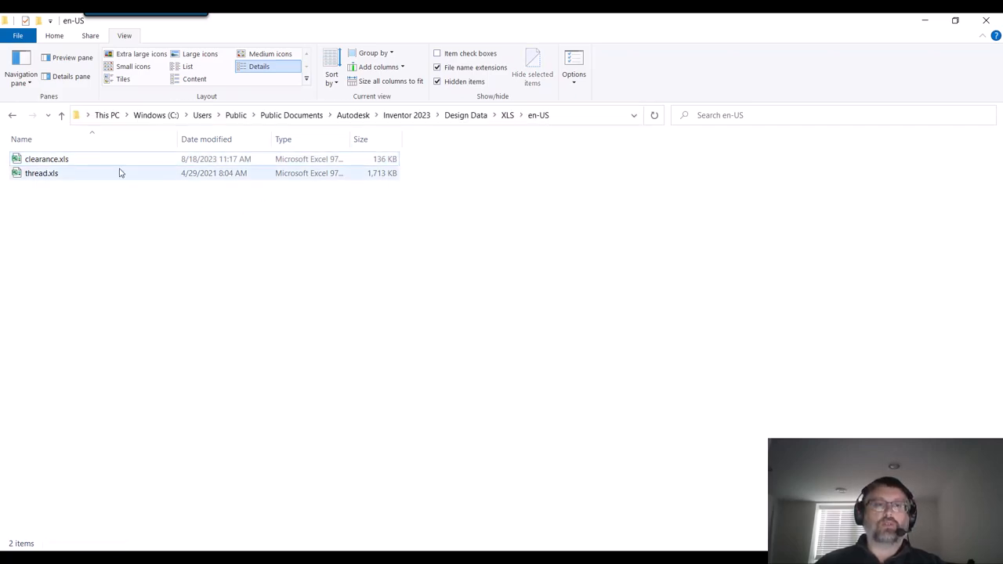
click(47, 159)
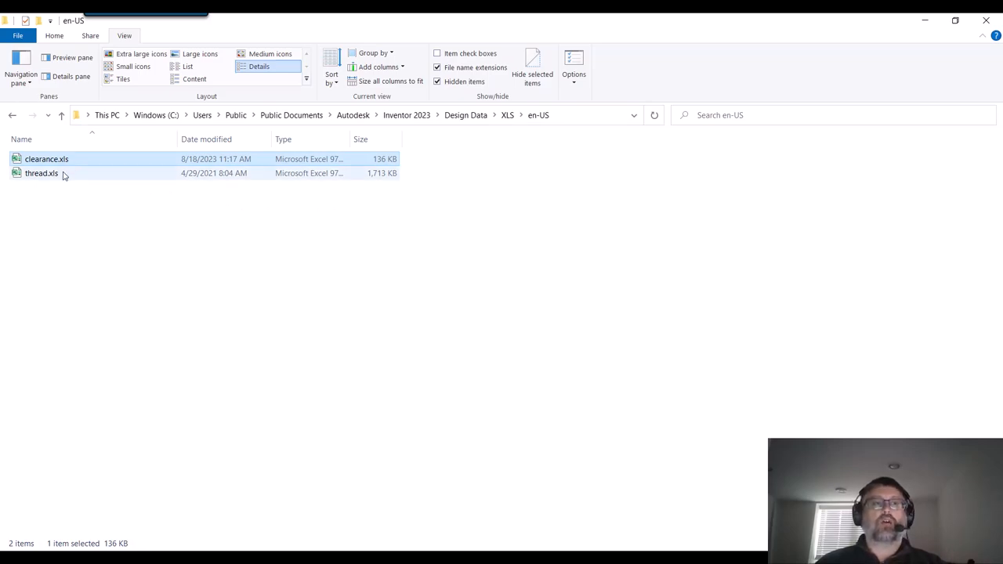
click(42, 173)
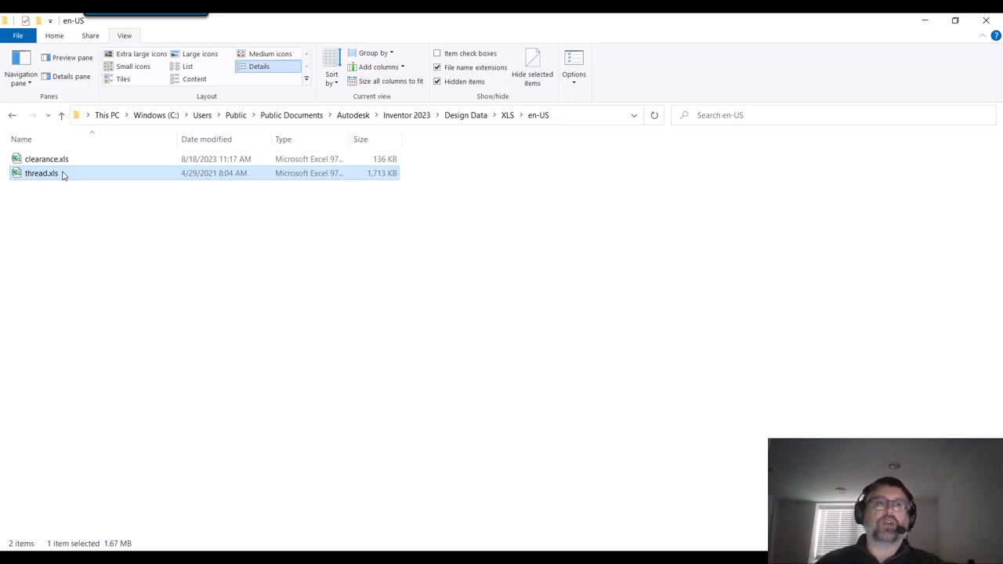
click(46, 158)
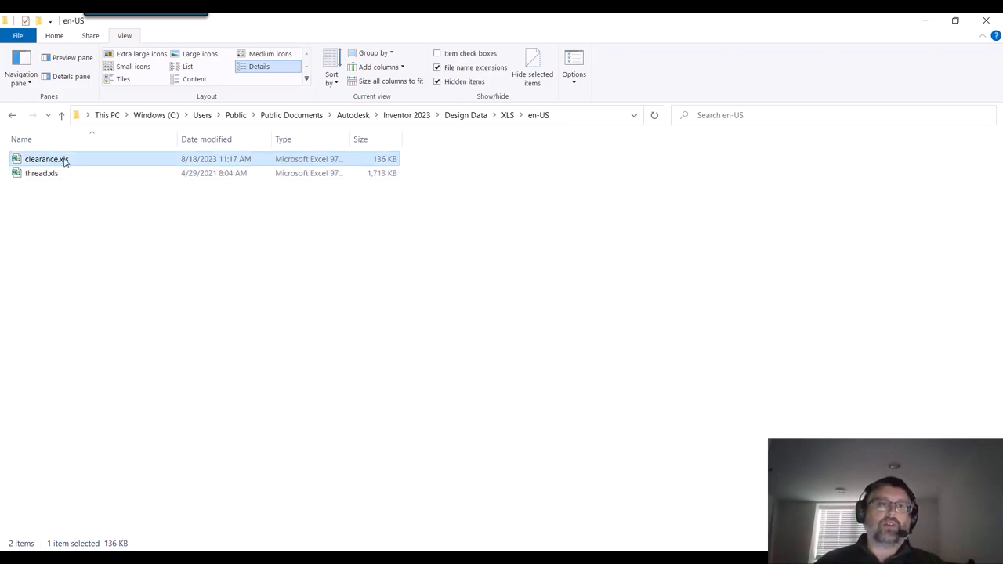
mouse_move(47, 160)
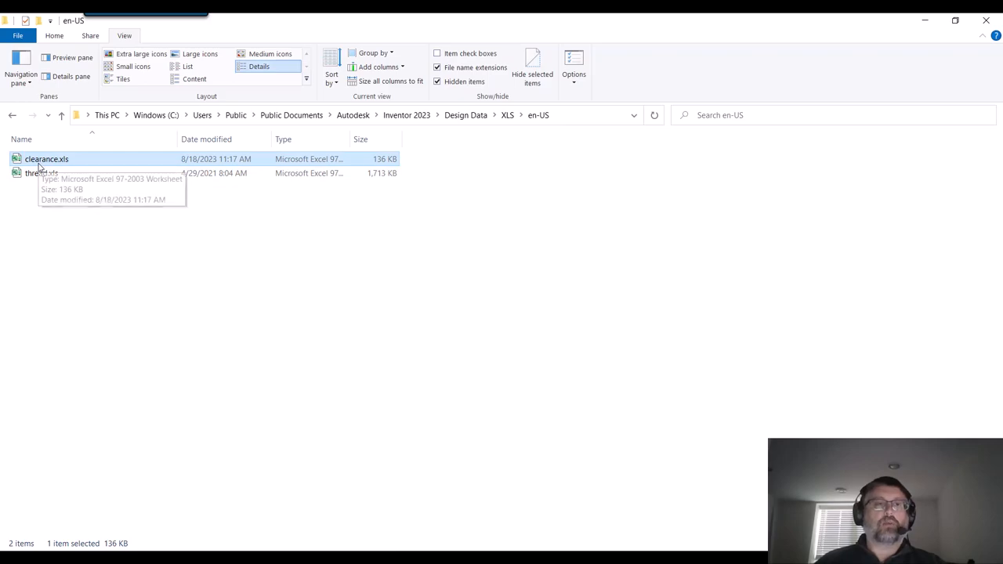
mouse_move(47, 165)
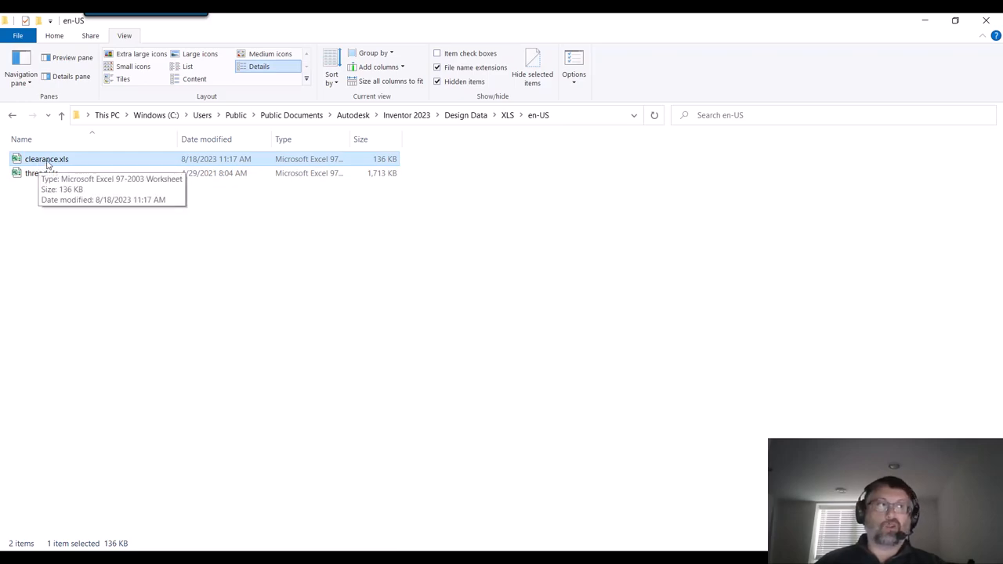
right_click(46, 159)
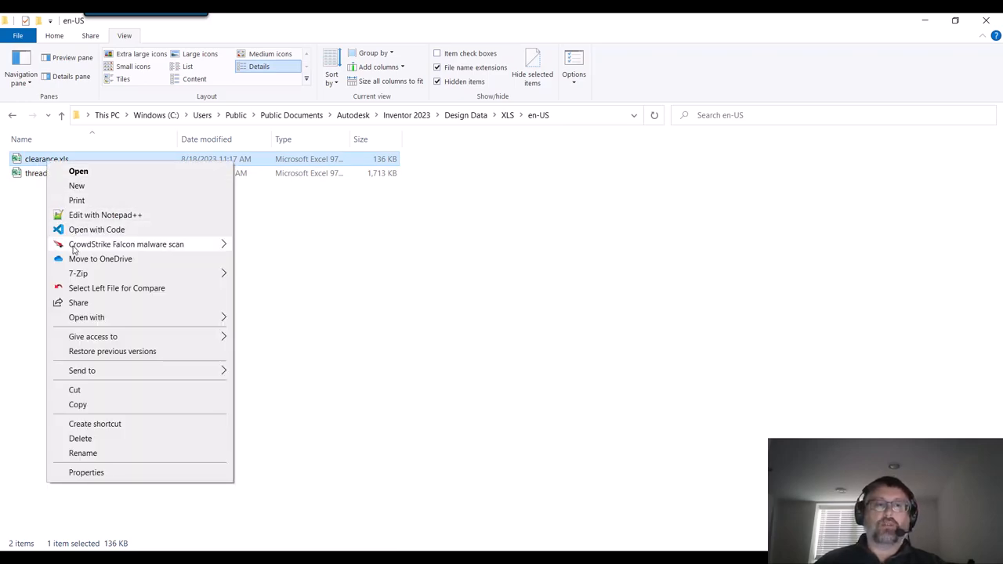
click(115, 240)
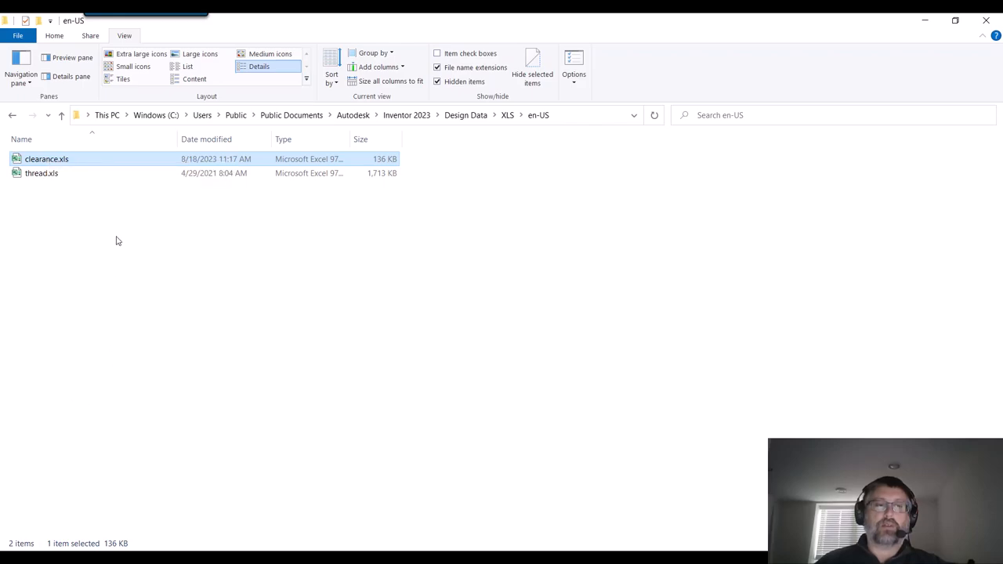
right_click(117, 241)
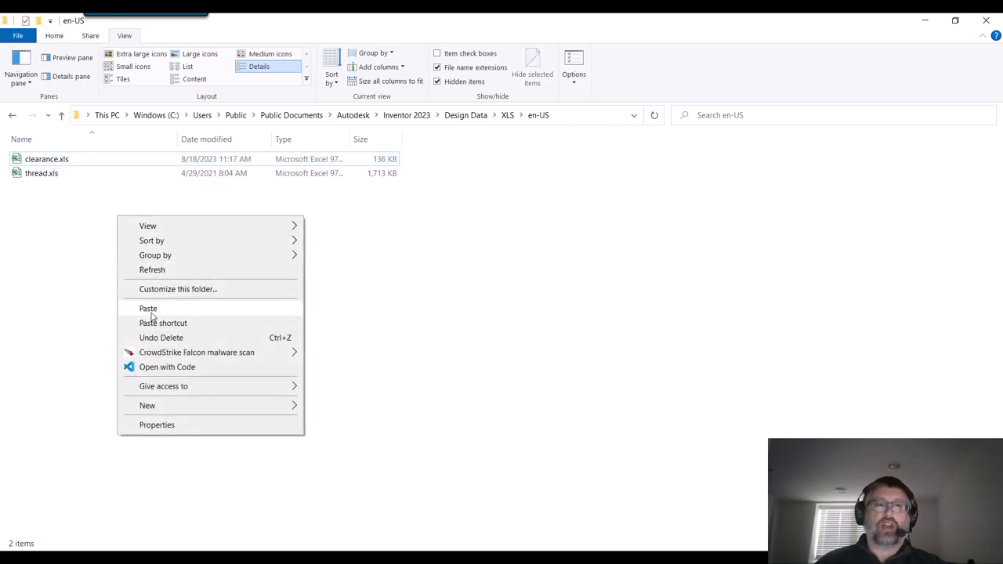
click(148, 308)
text(clearance_2023.xls)
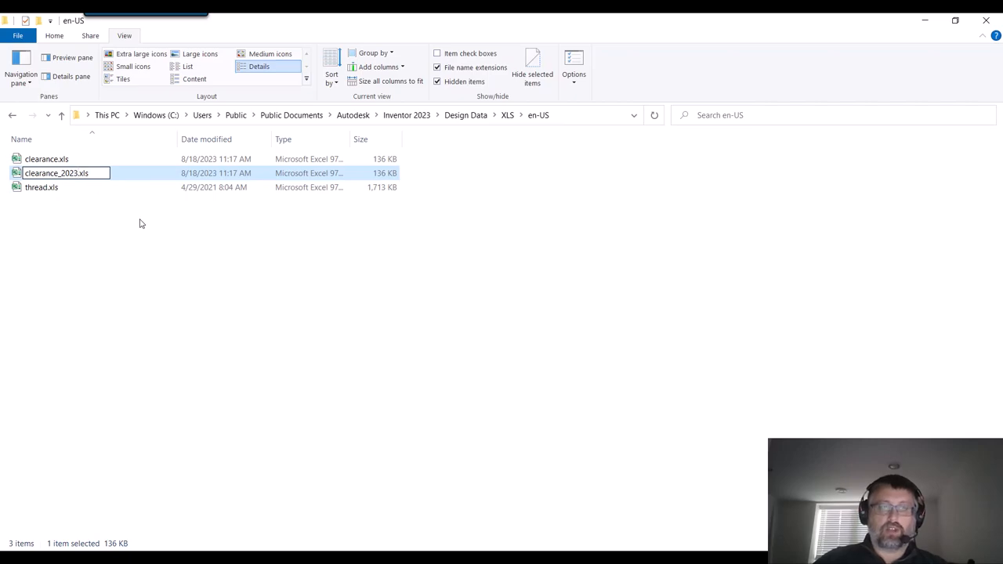
Rename the duplicate to clearance_2023_08_18.xls and open the original clearance spreadsheet.
text(_08_18)
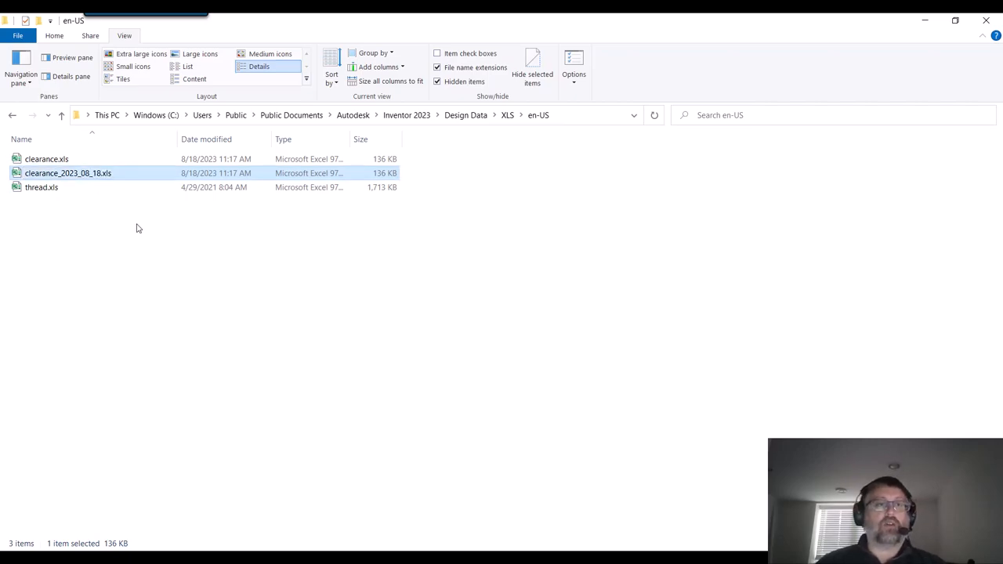
click(46, 158)
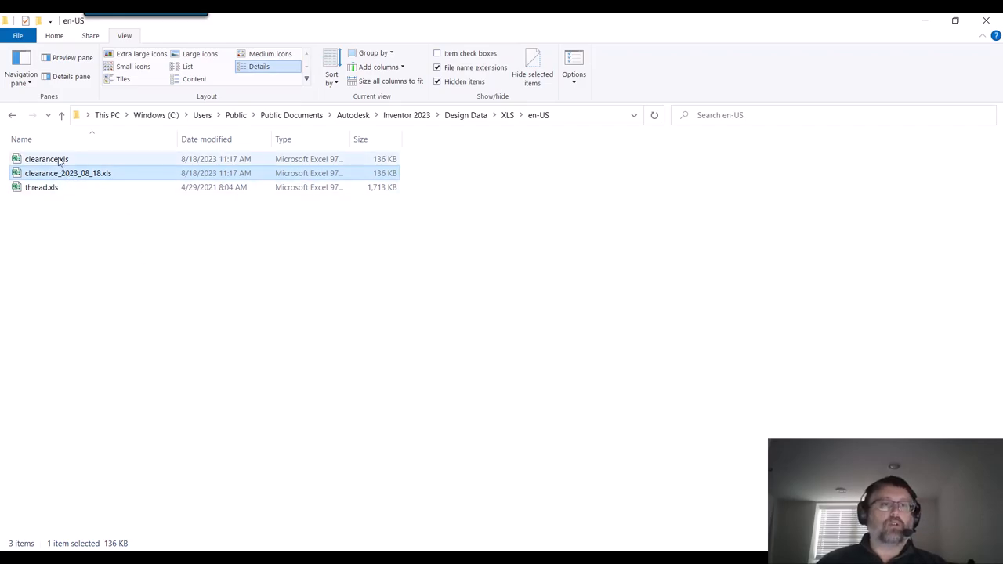
double_click(46, 158)
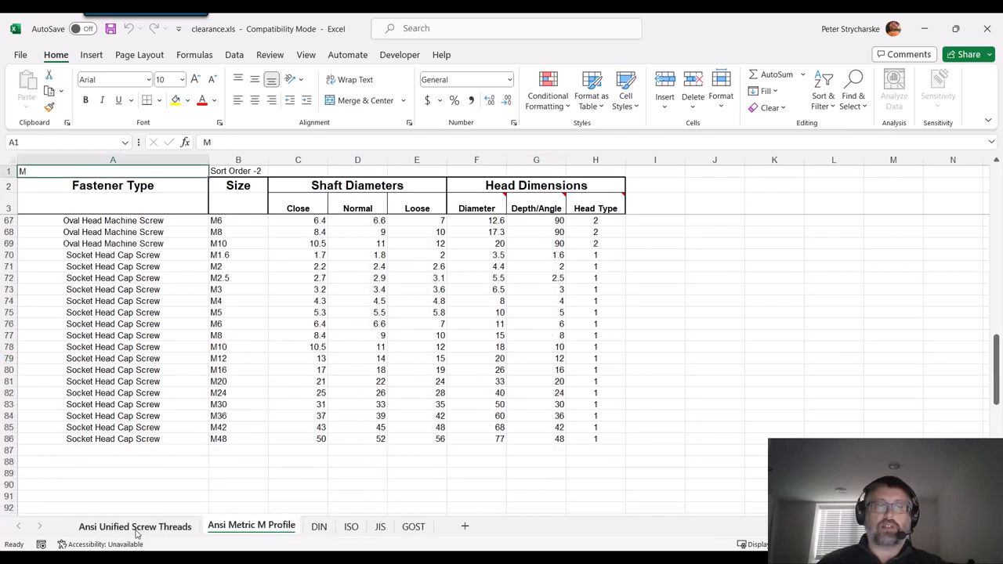
On the Ansi Unified Screw Threads sheet, change cell G99 from 0.25 to 0.27.
click(135, 526)
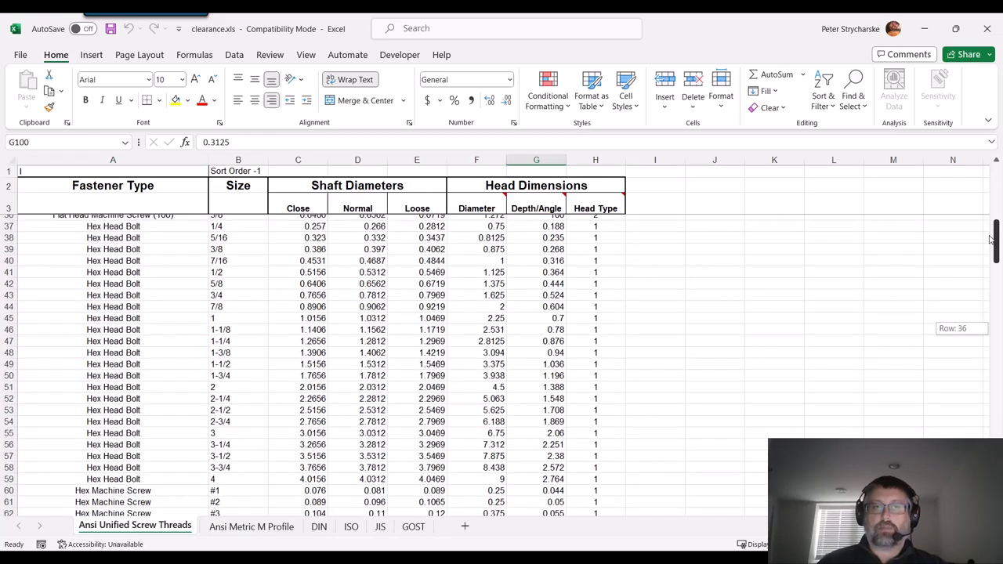
scroll(up, 3)
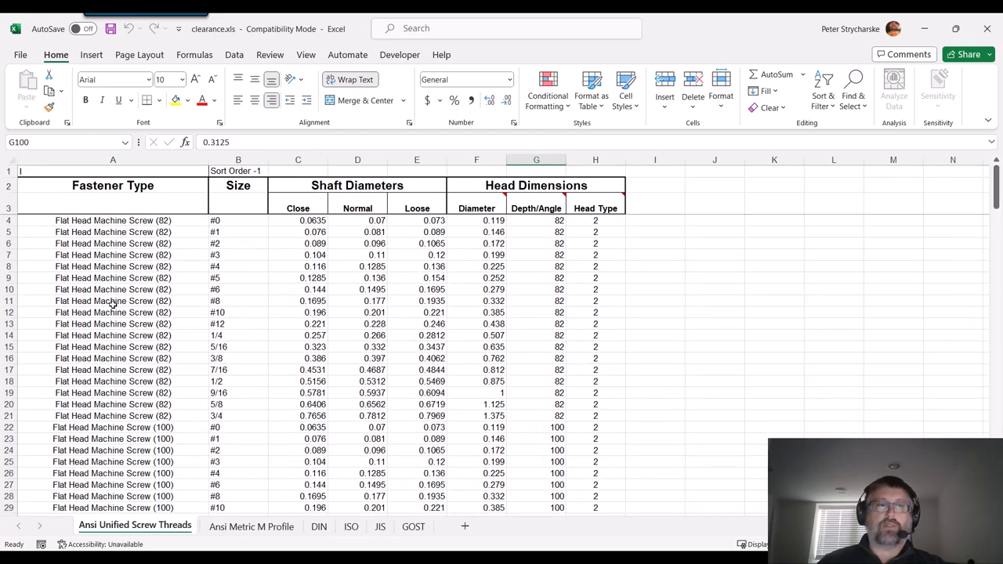
click(113, 220)
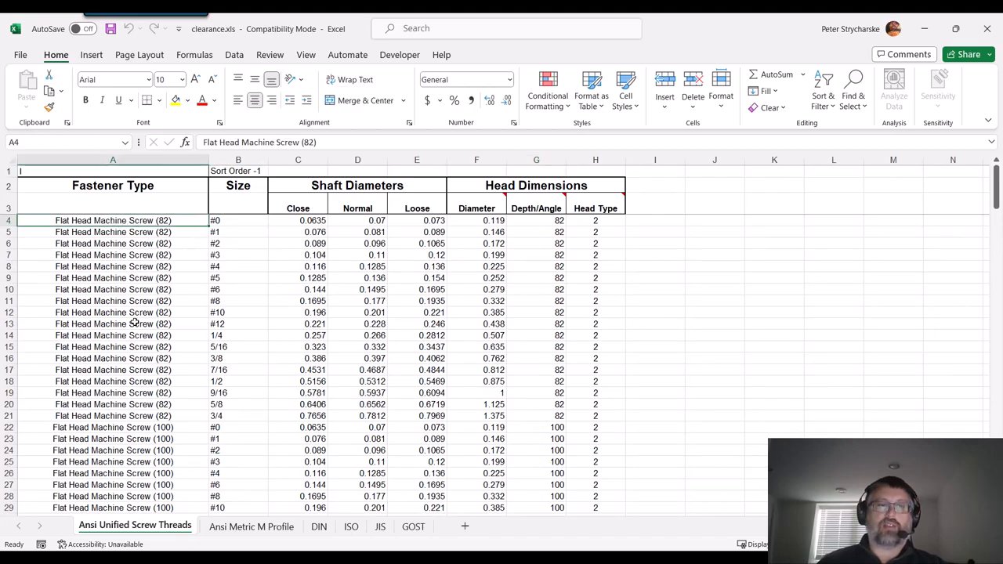
scroll(down, 3)
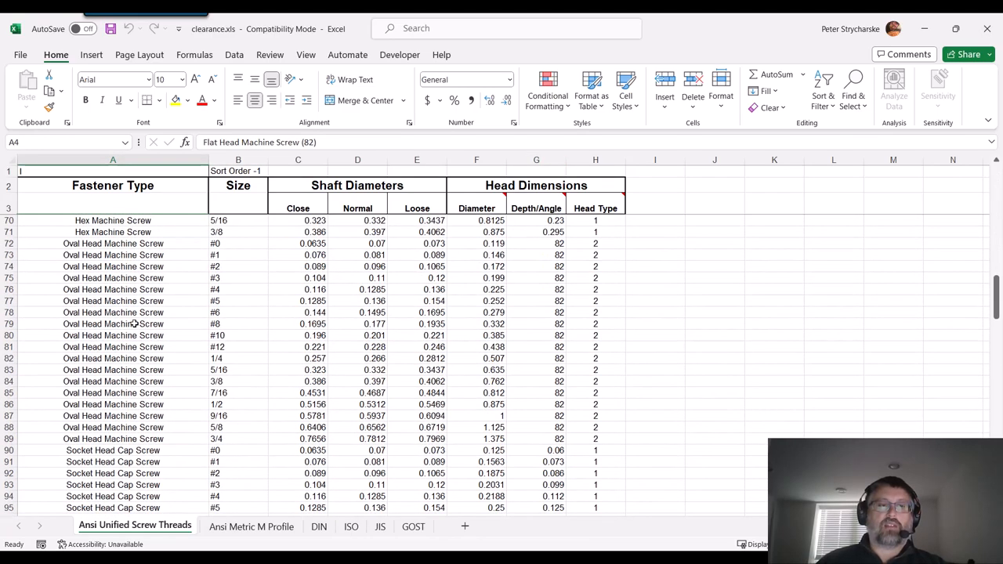
scroll(down, 3)
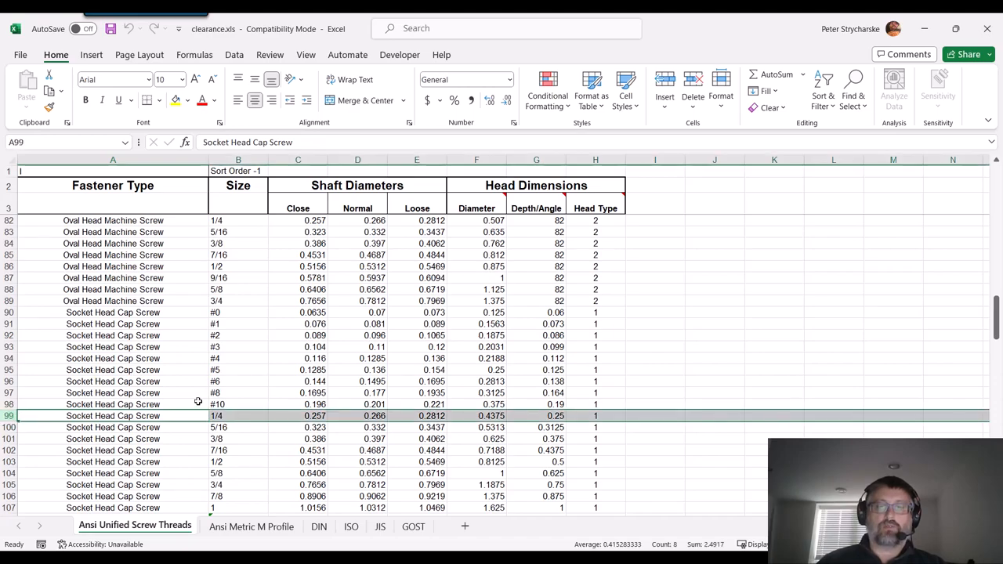
click(536, 415)
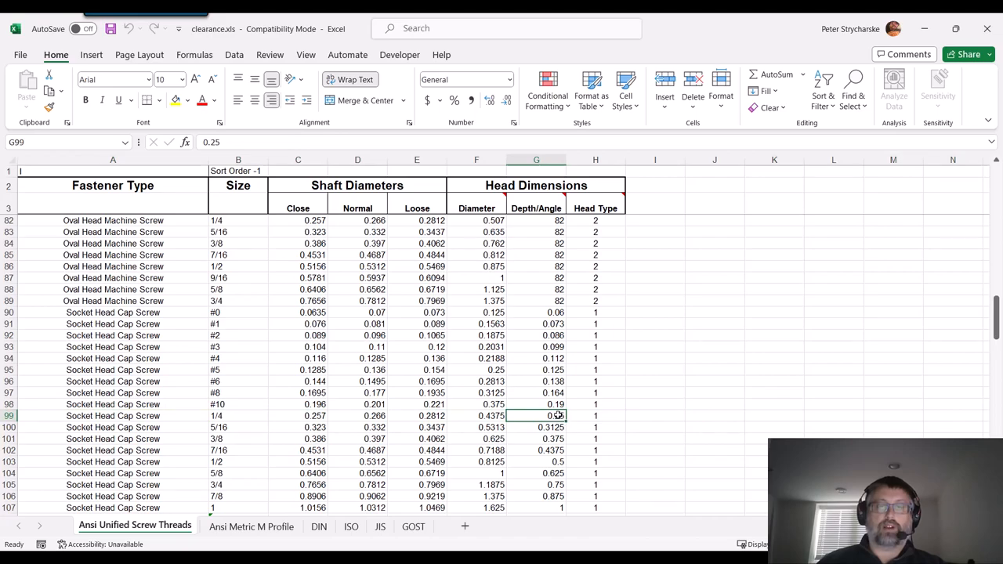
double_click(536, 416)
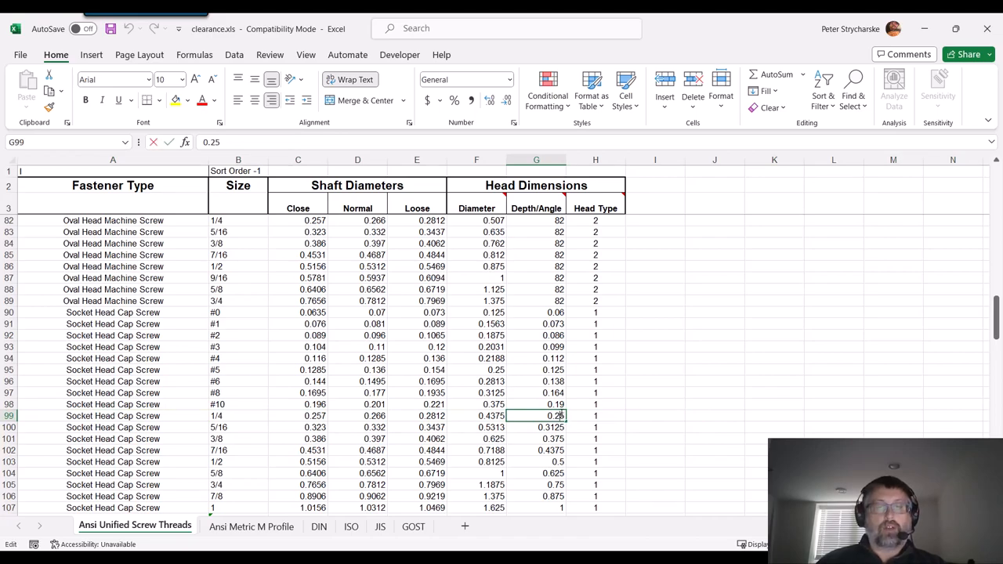
key(Backspace)
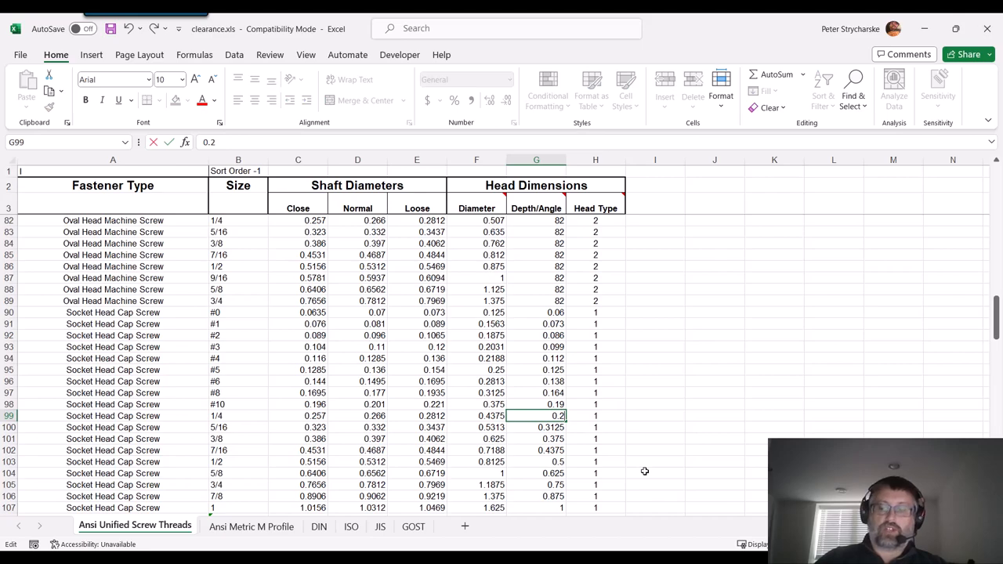
text(7)
key(Return)
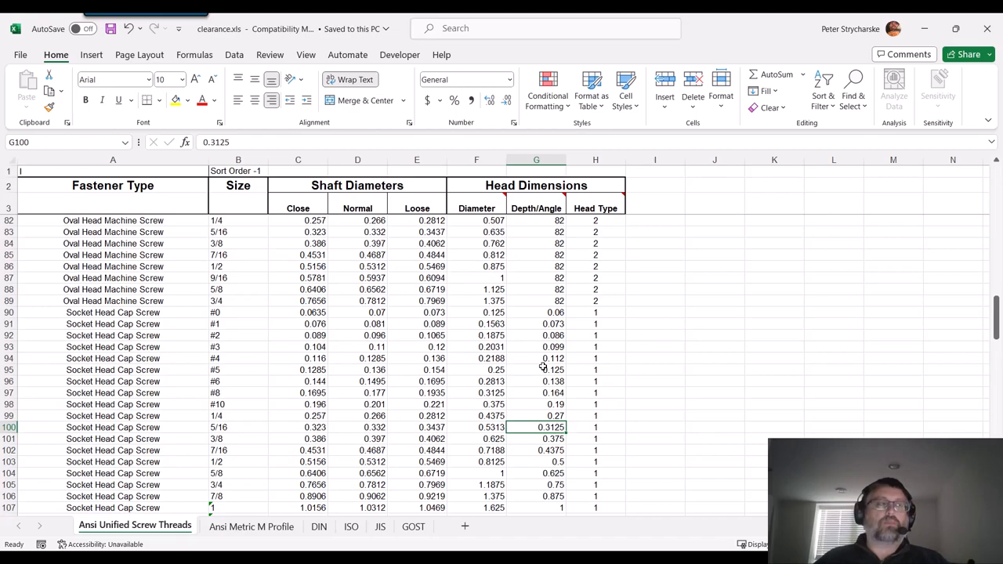
mouse_move(650, 221)
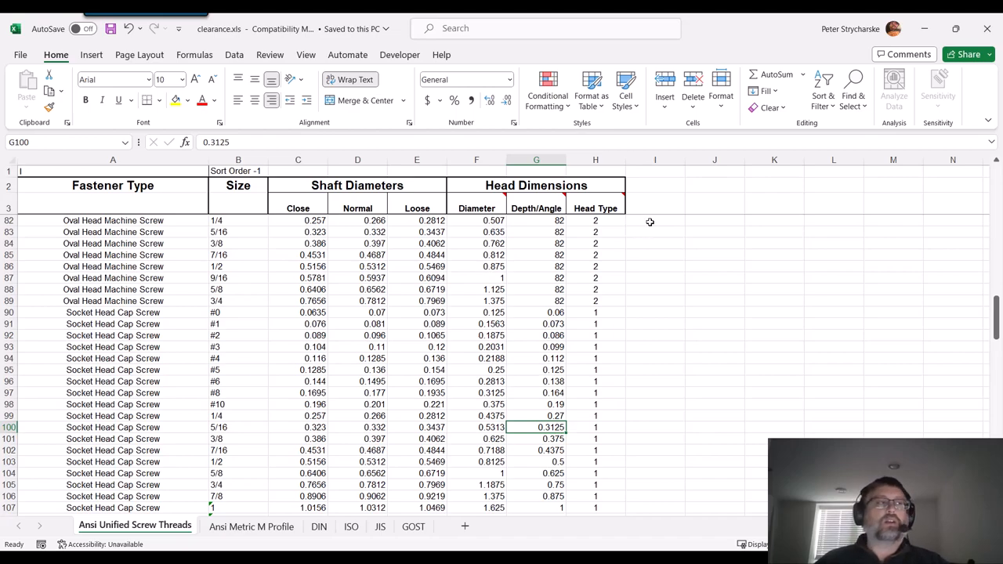
click(986, 28)
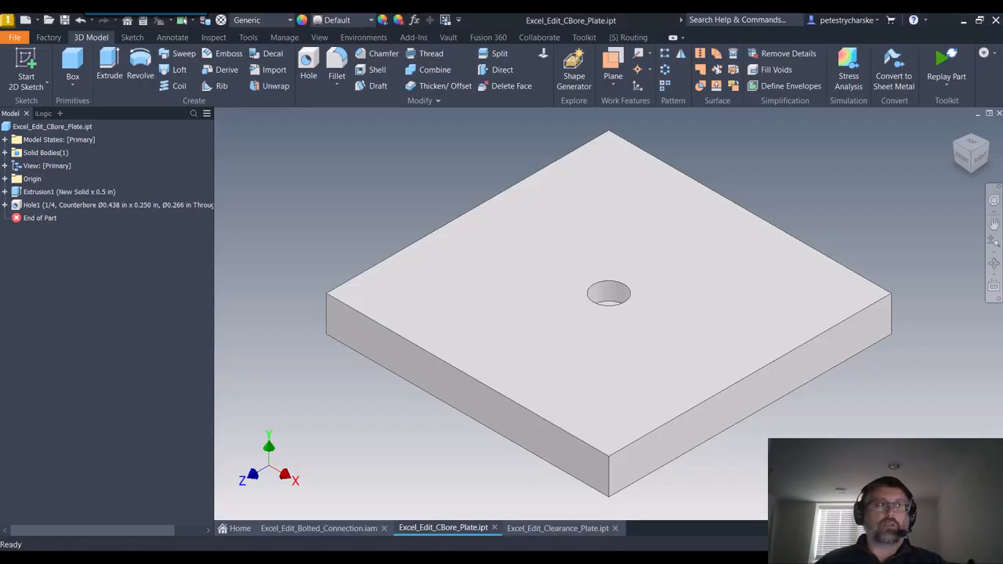
mouse_move(330, 253)
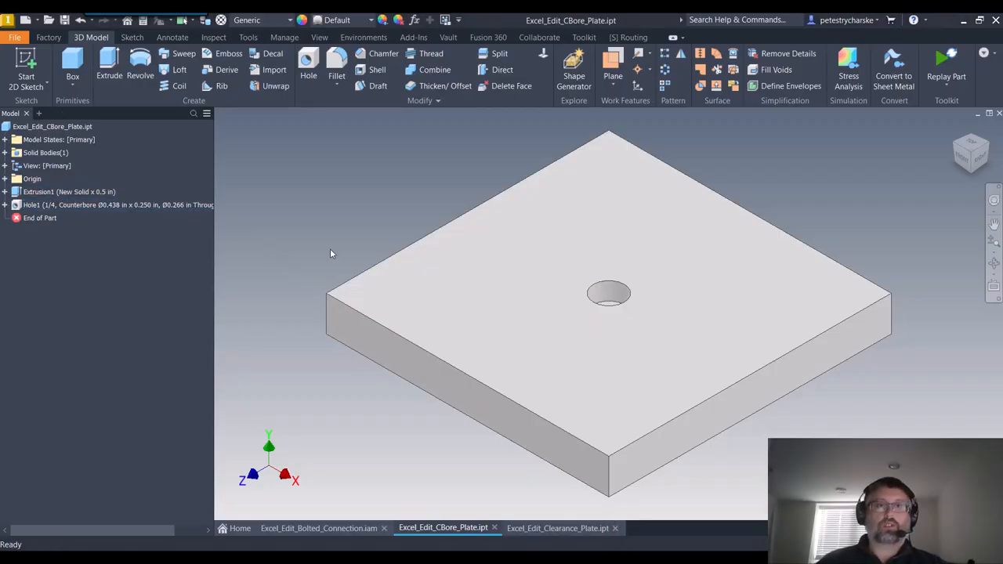
mouse_move(341, 232)
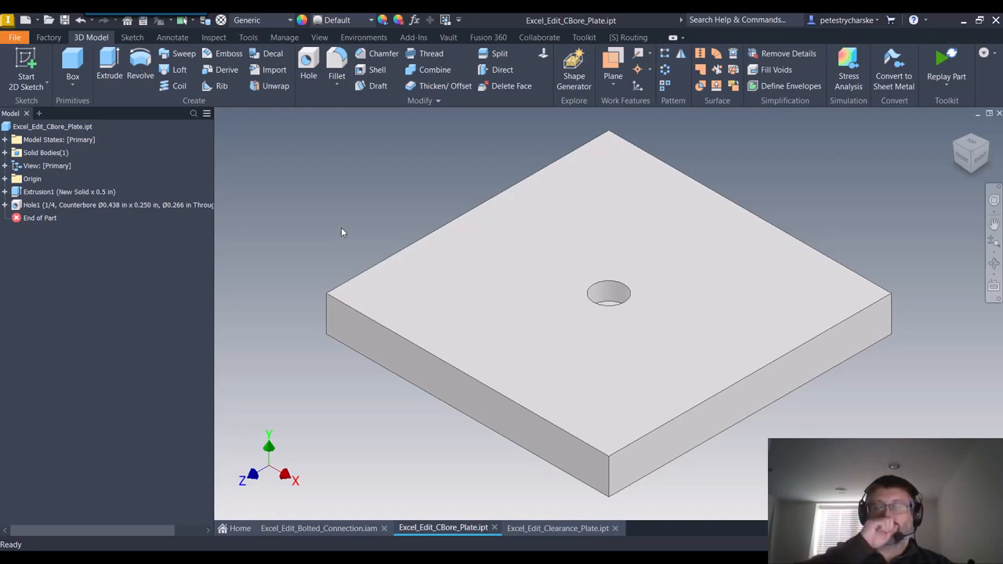
mouse_move(172, 204)
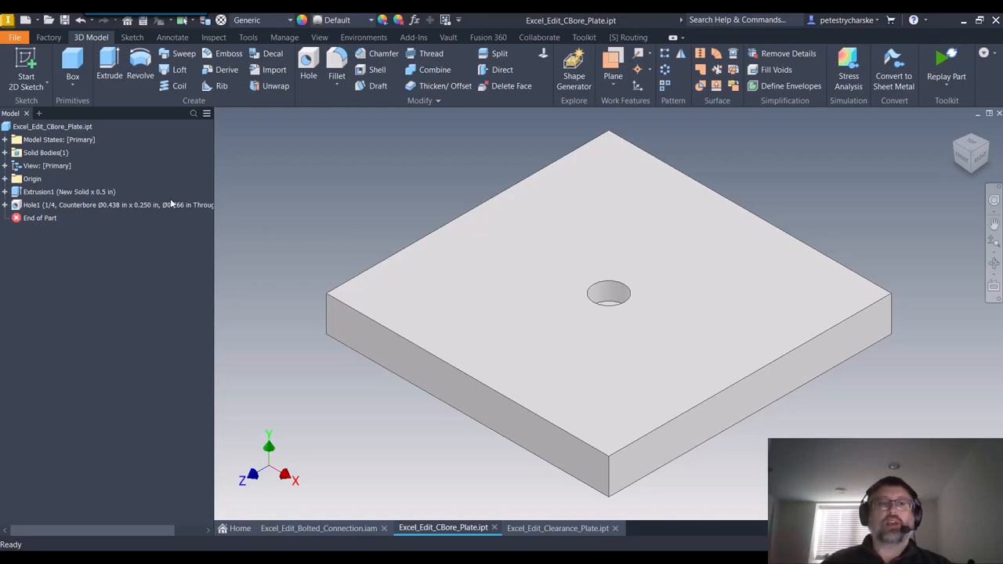
Edit Hole1, switch Size to 5/16 and back to 1/4, and accept the 0.270 depth.
right_click(78, 204)
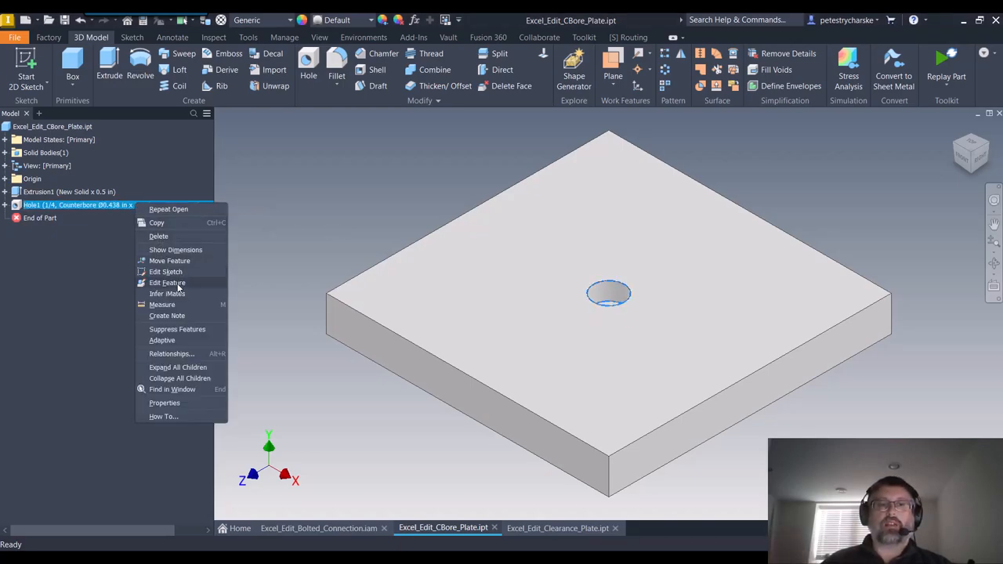
click(167, 282)
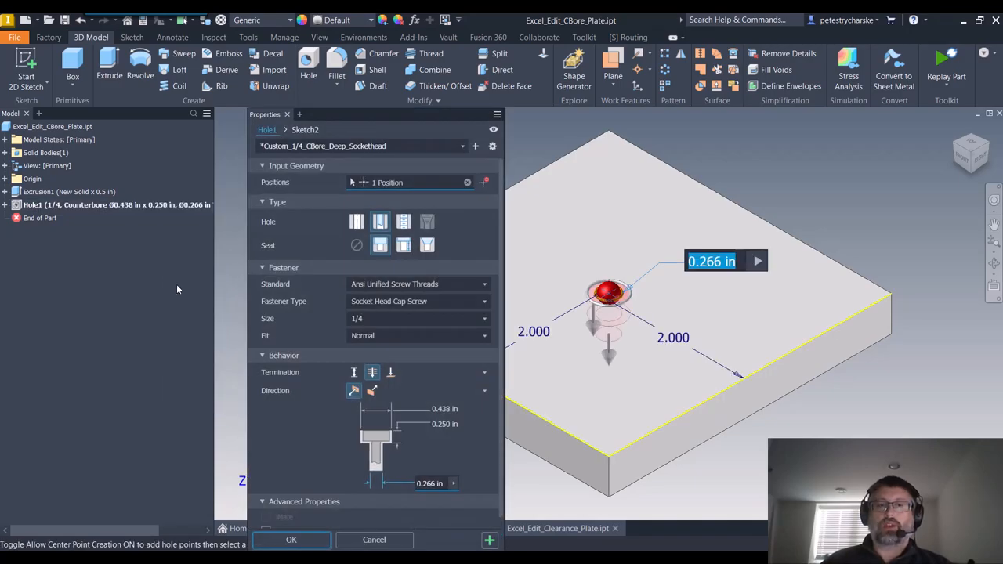
mouse_move(443, 424)
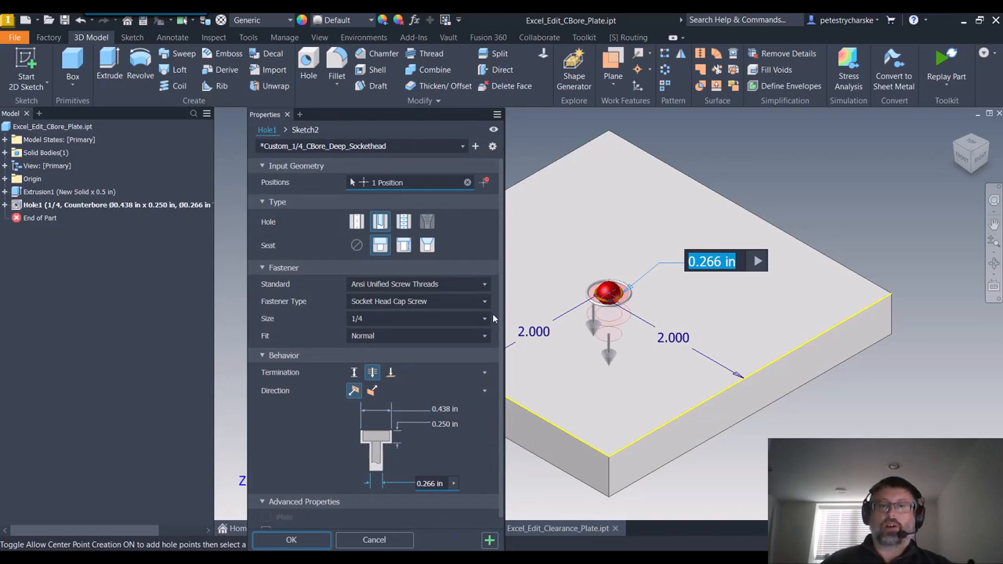
click(483, 318)
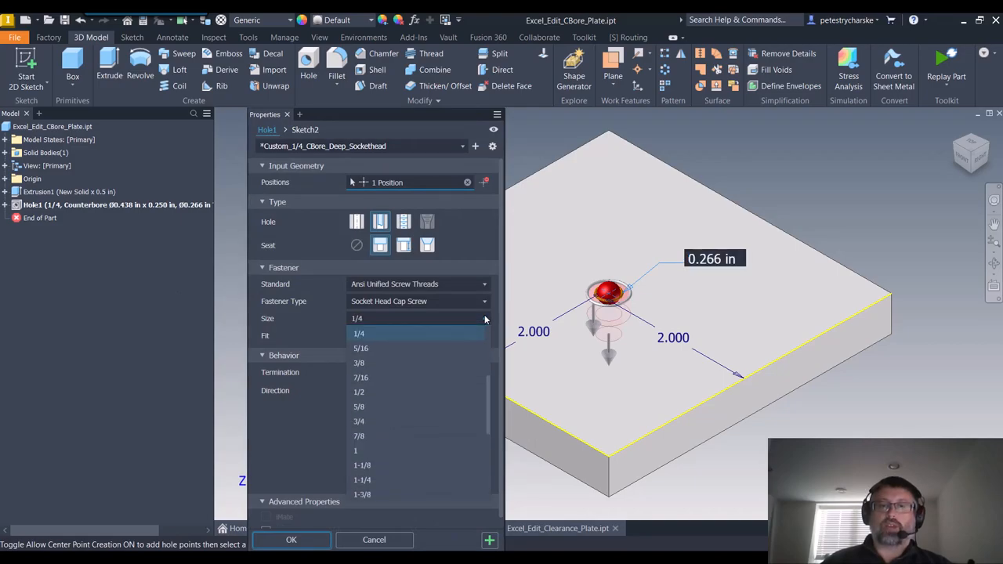
click(359, 348)
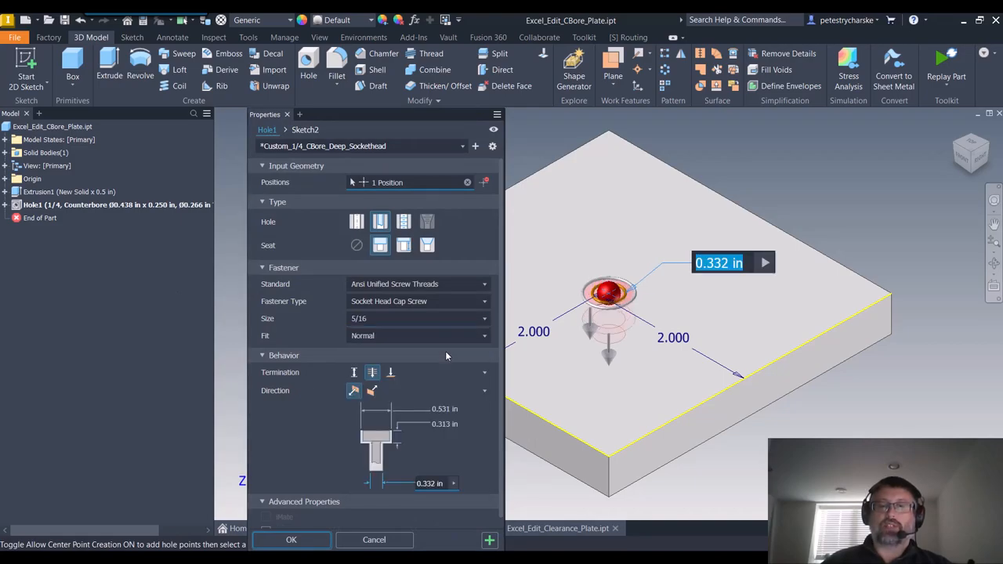
click(483, 318)
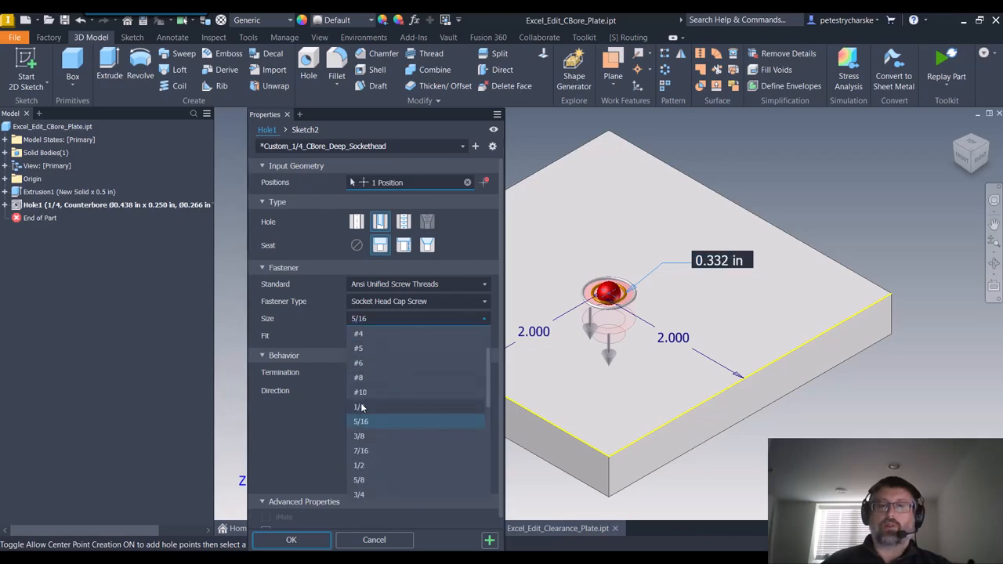
click(360, 407)
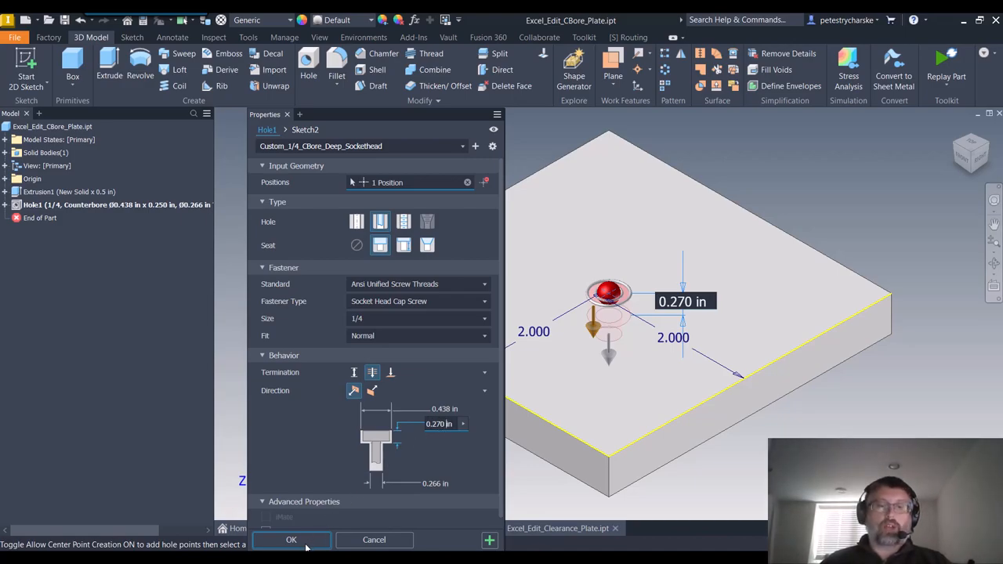
click(291, 540)
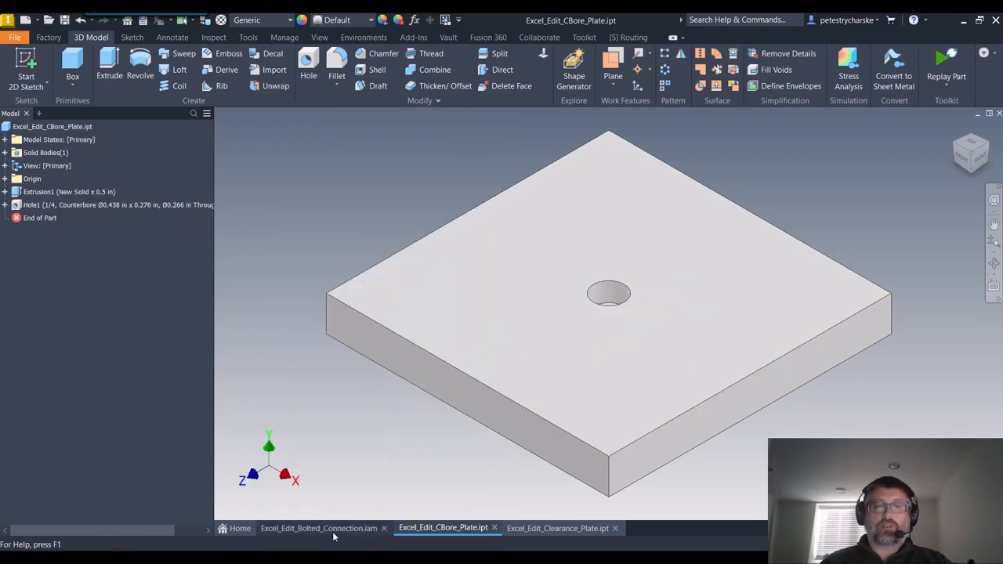
In the Bolted_Connection assembly, edit Bolted Connection:1 with Design Accelerator and accept it.
click(319, 528)
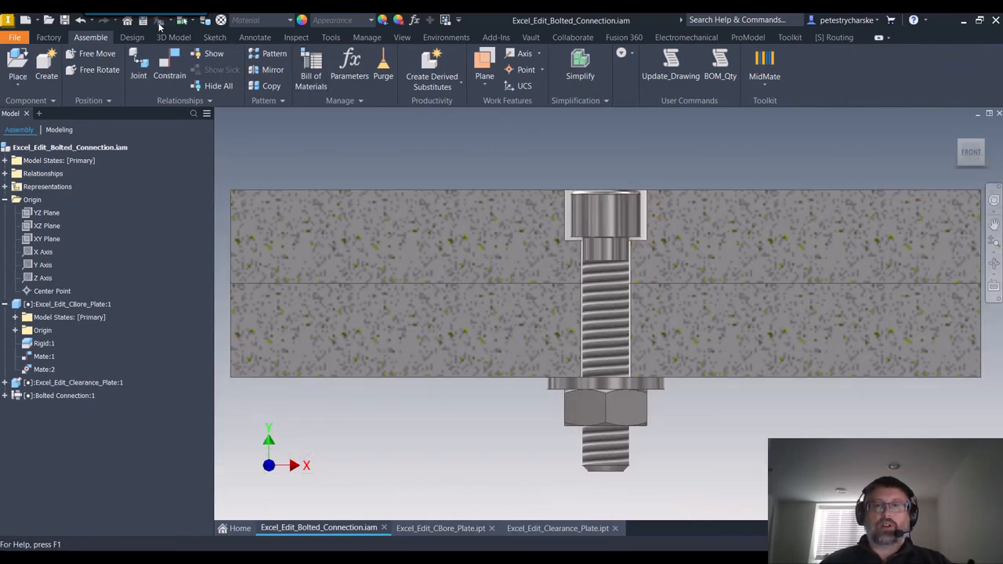
click(64, 395)
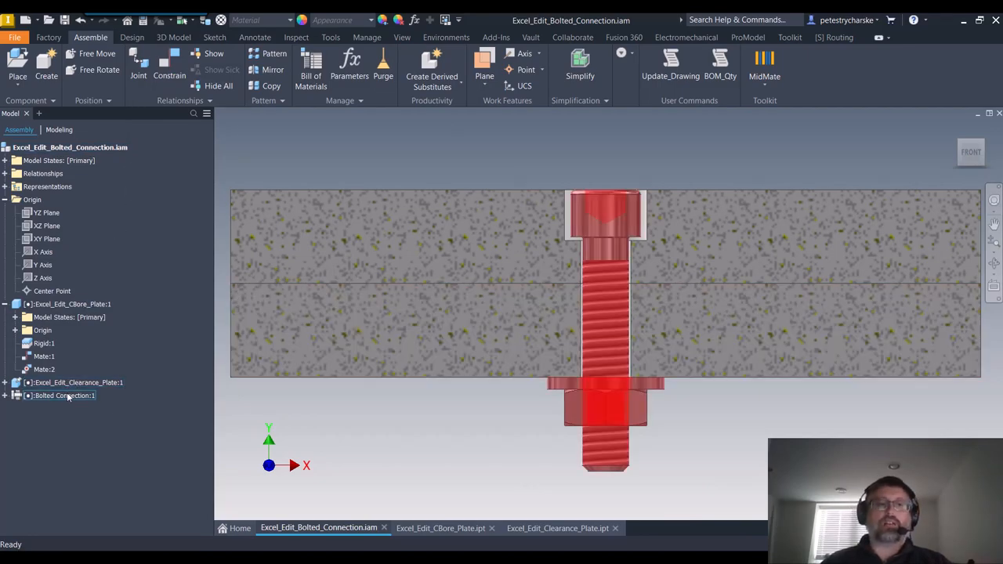
right_click(64, 395)
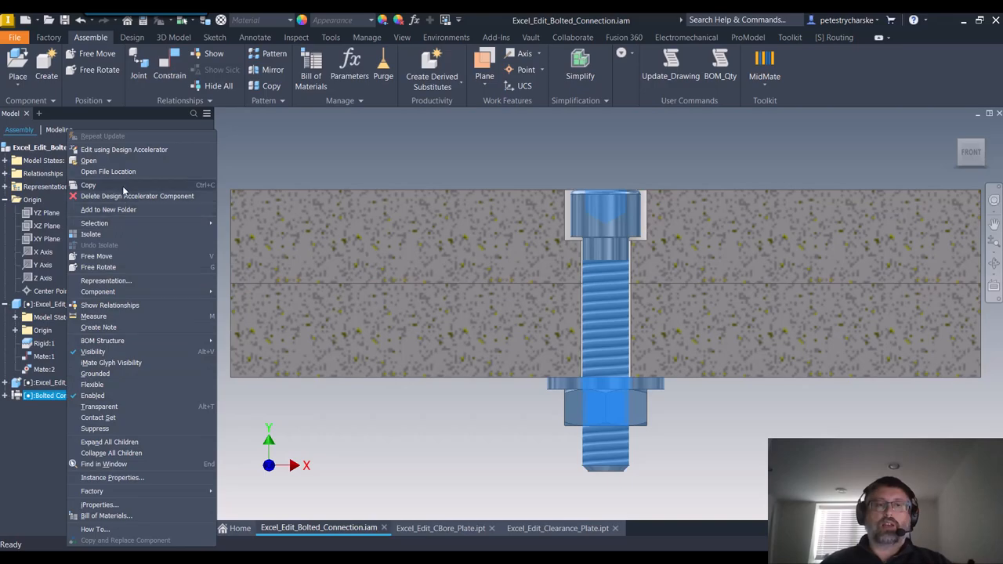
mouse_move(124, 149)
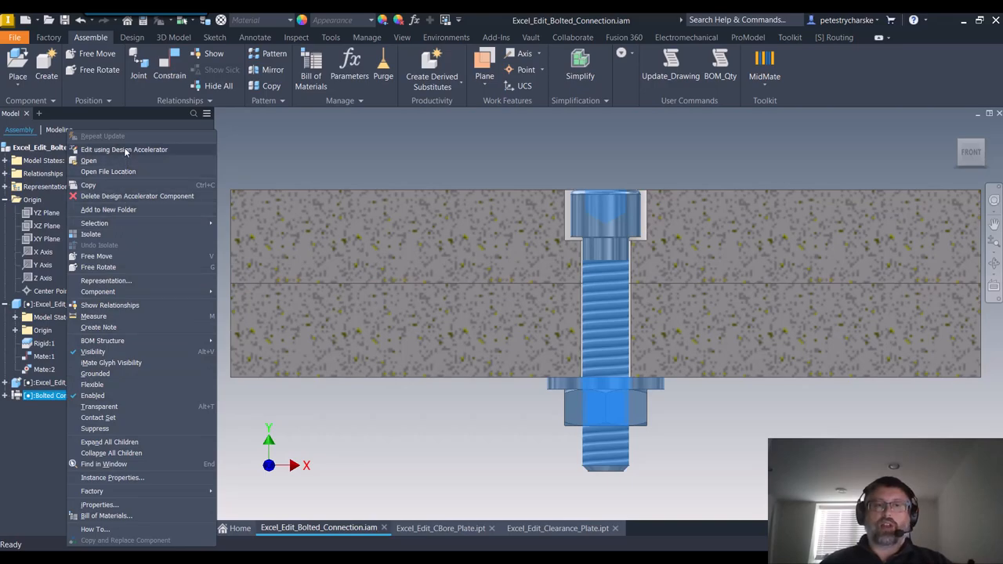
click(124, 150)
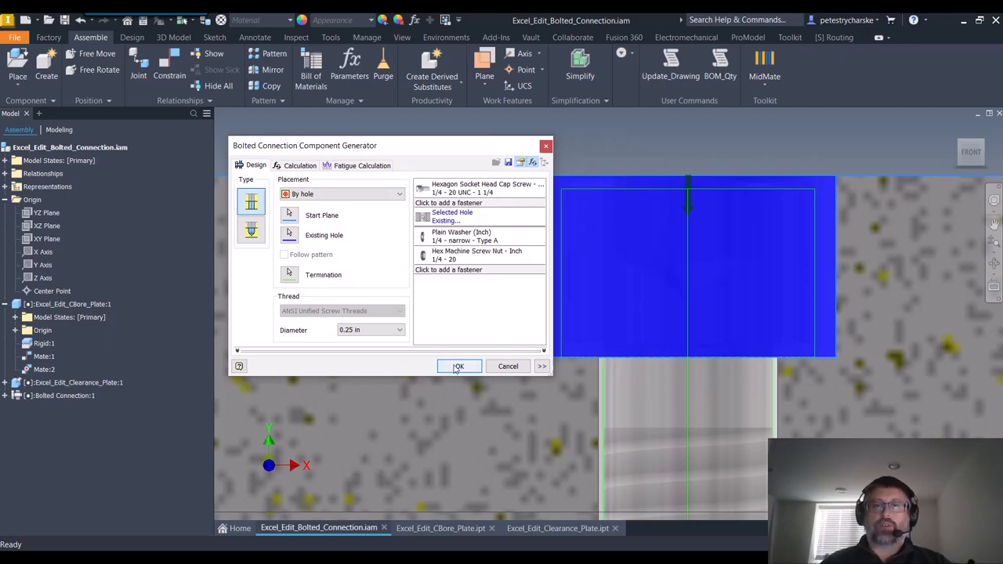
click(459, 366)
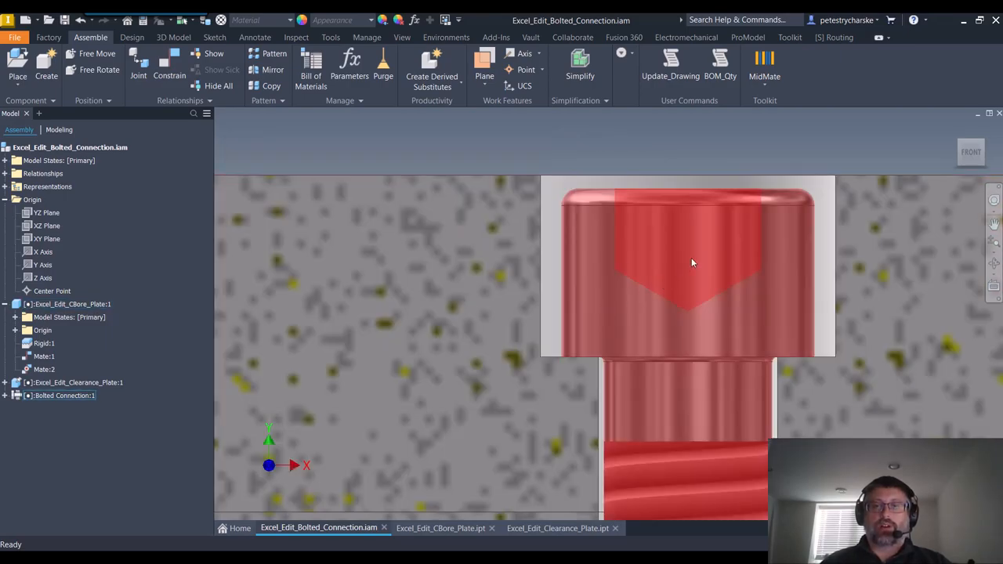